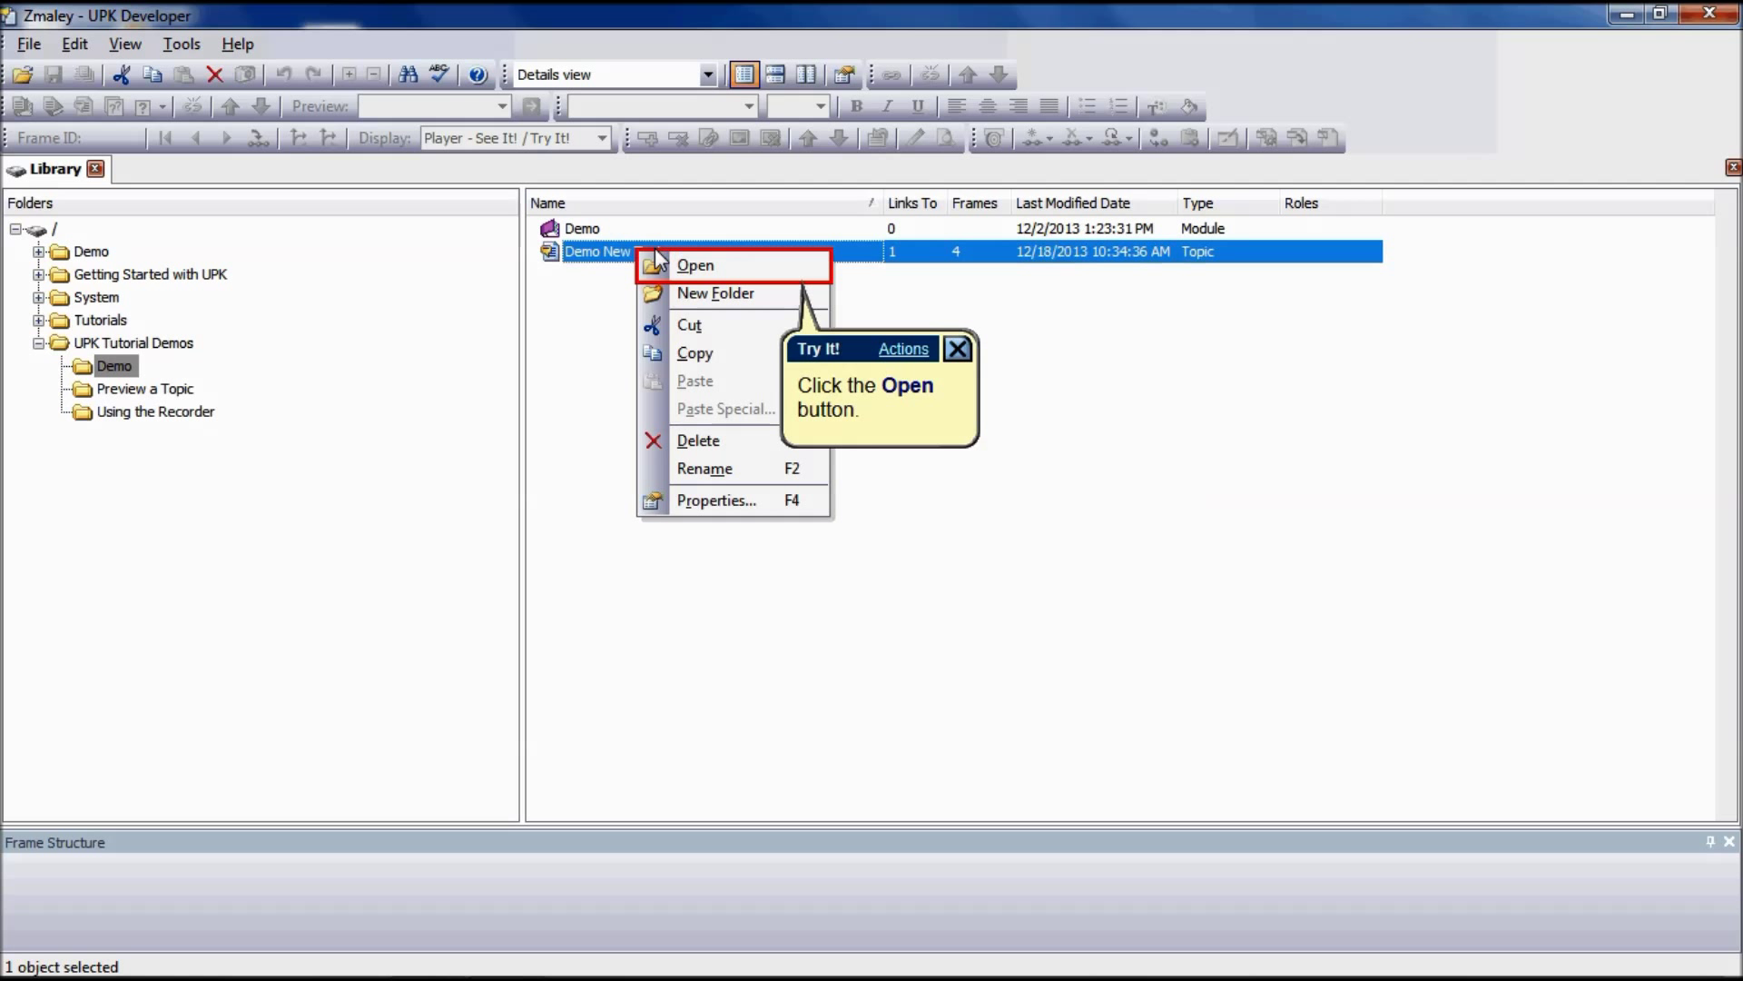
mouse_move(685, 270)
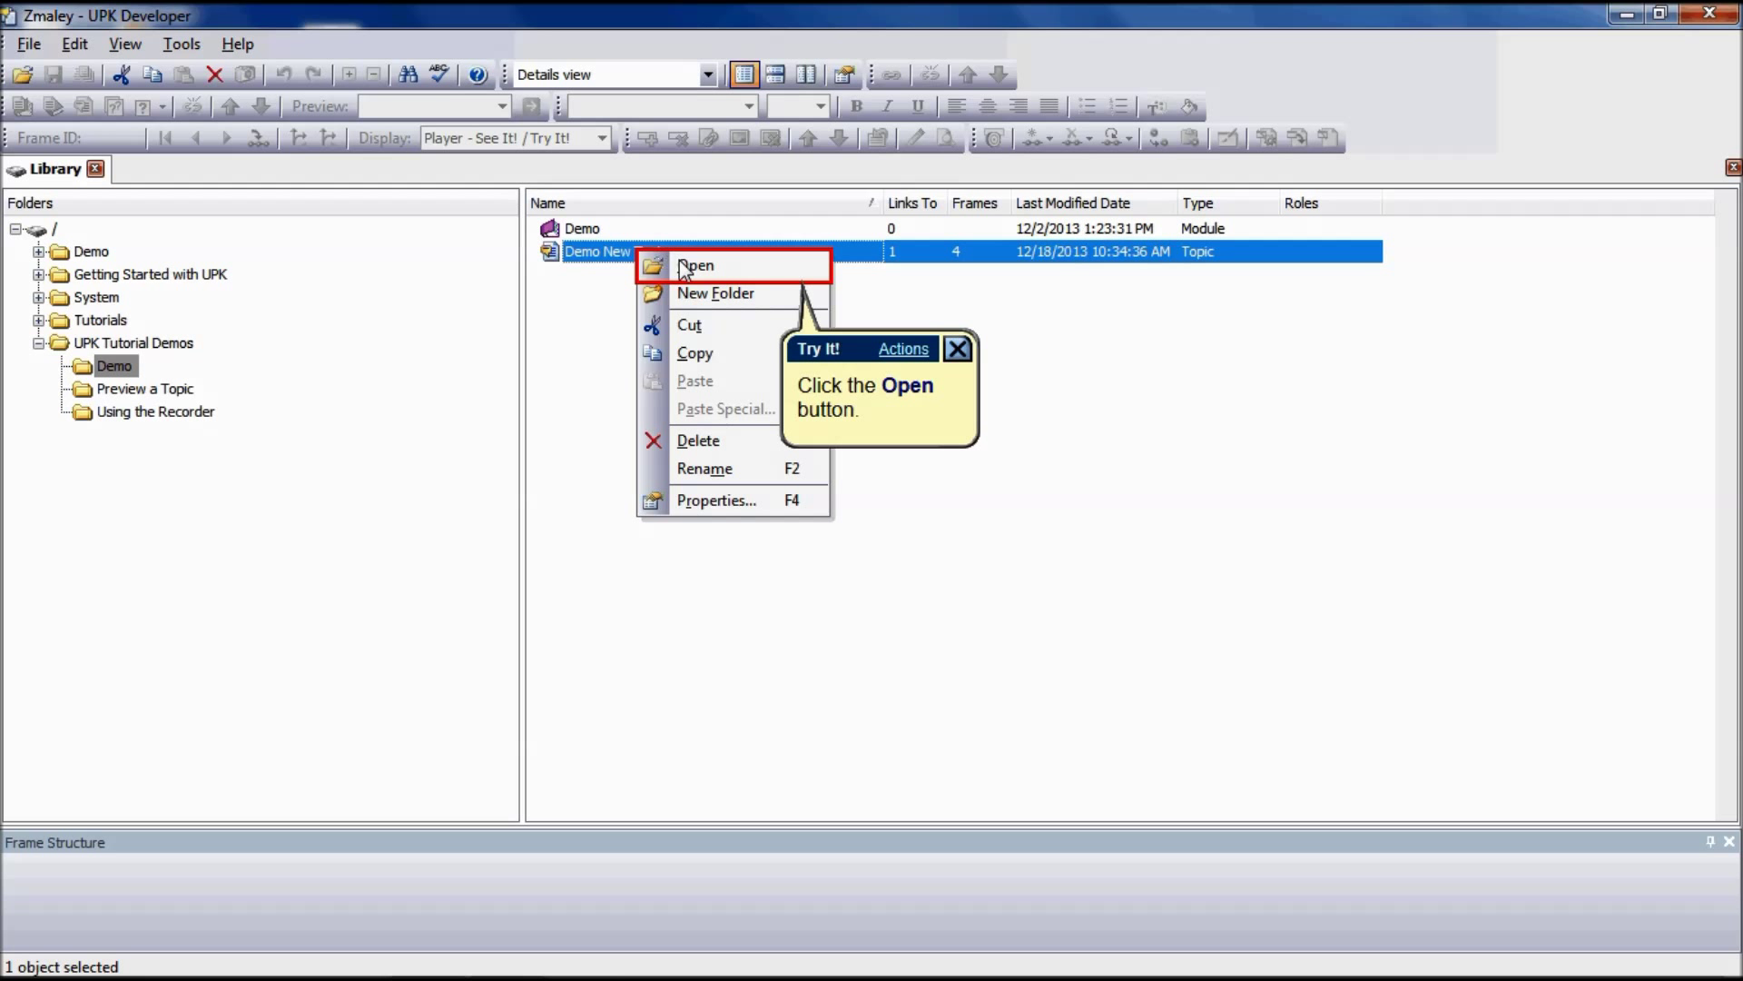
Open Demo New Topic from the Library in the topic editor.
left_click(696, 266)
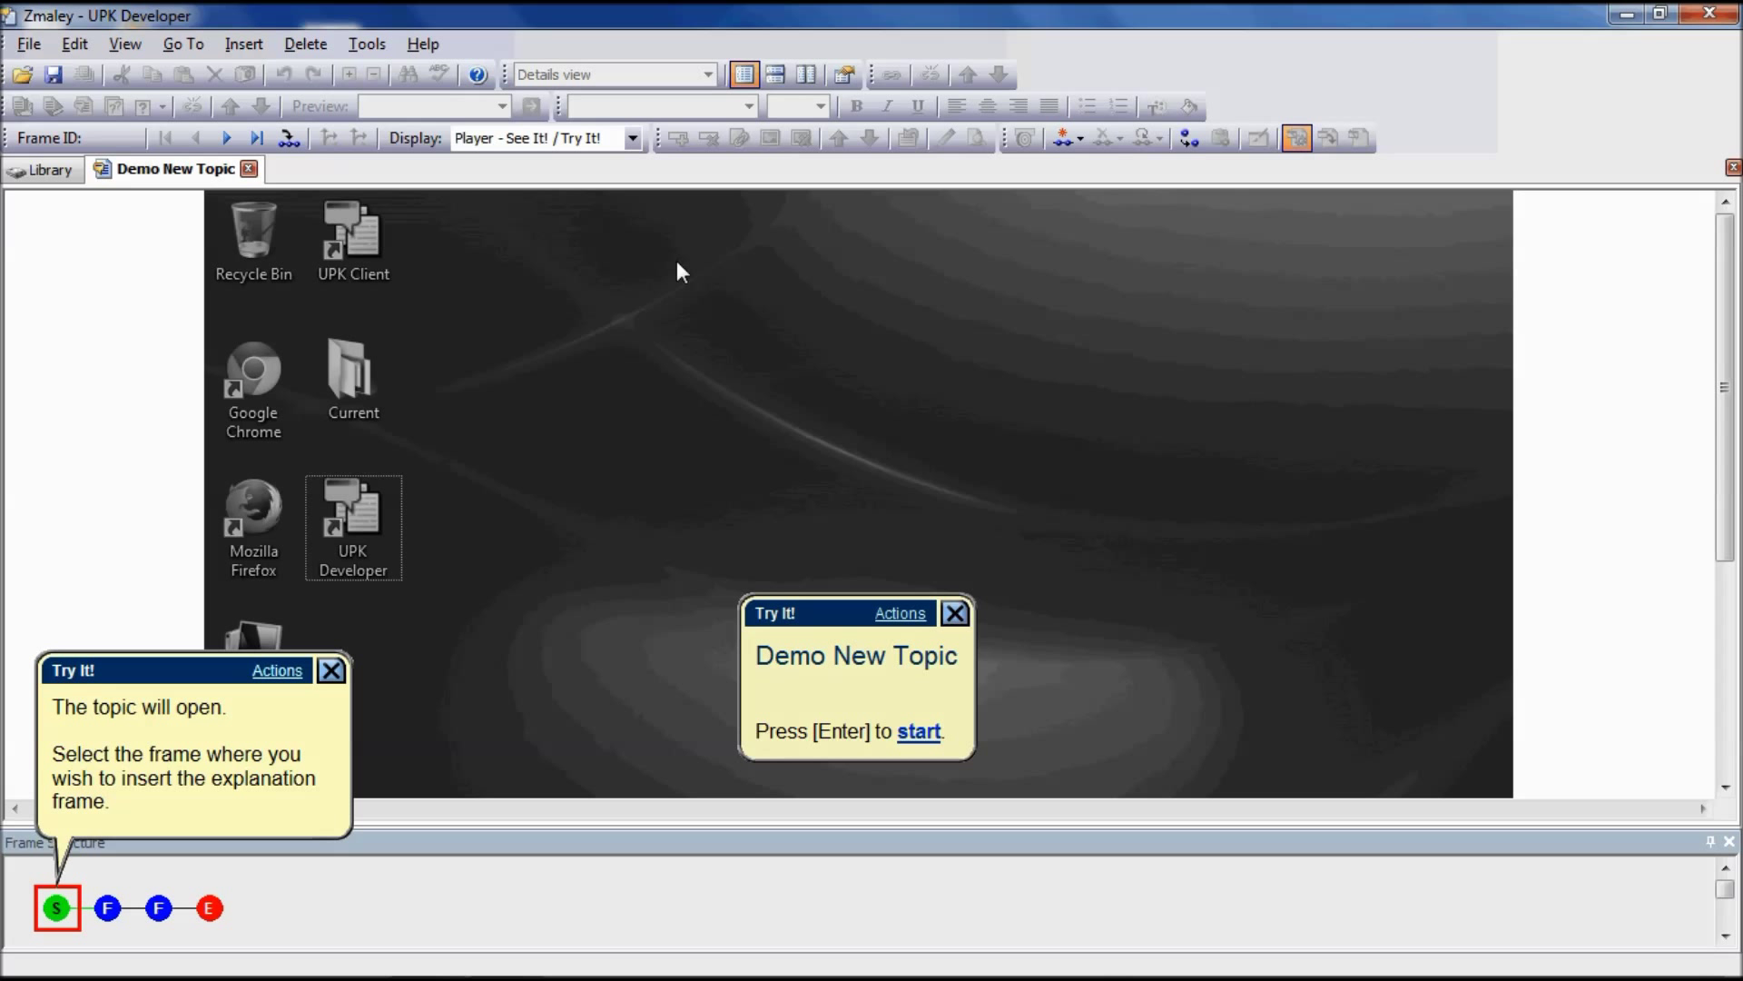
mouse_move(370, 633)
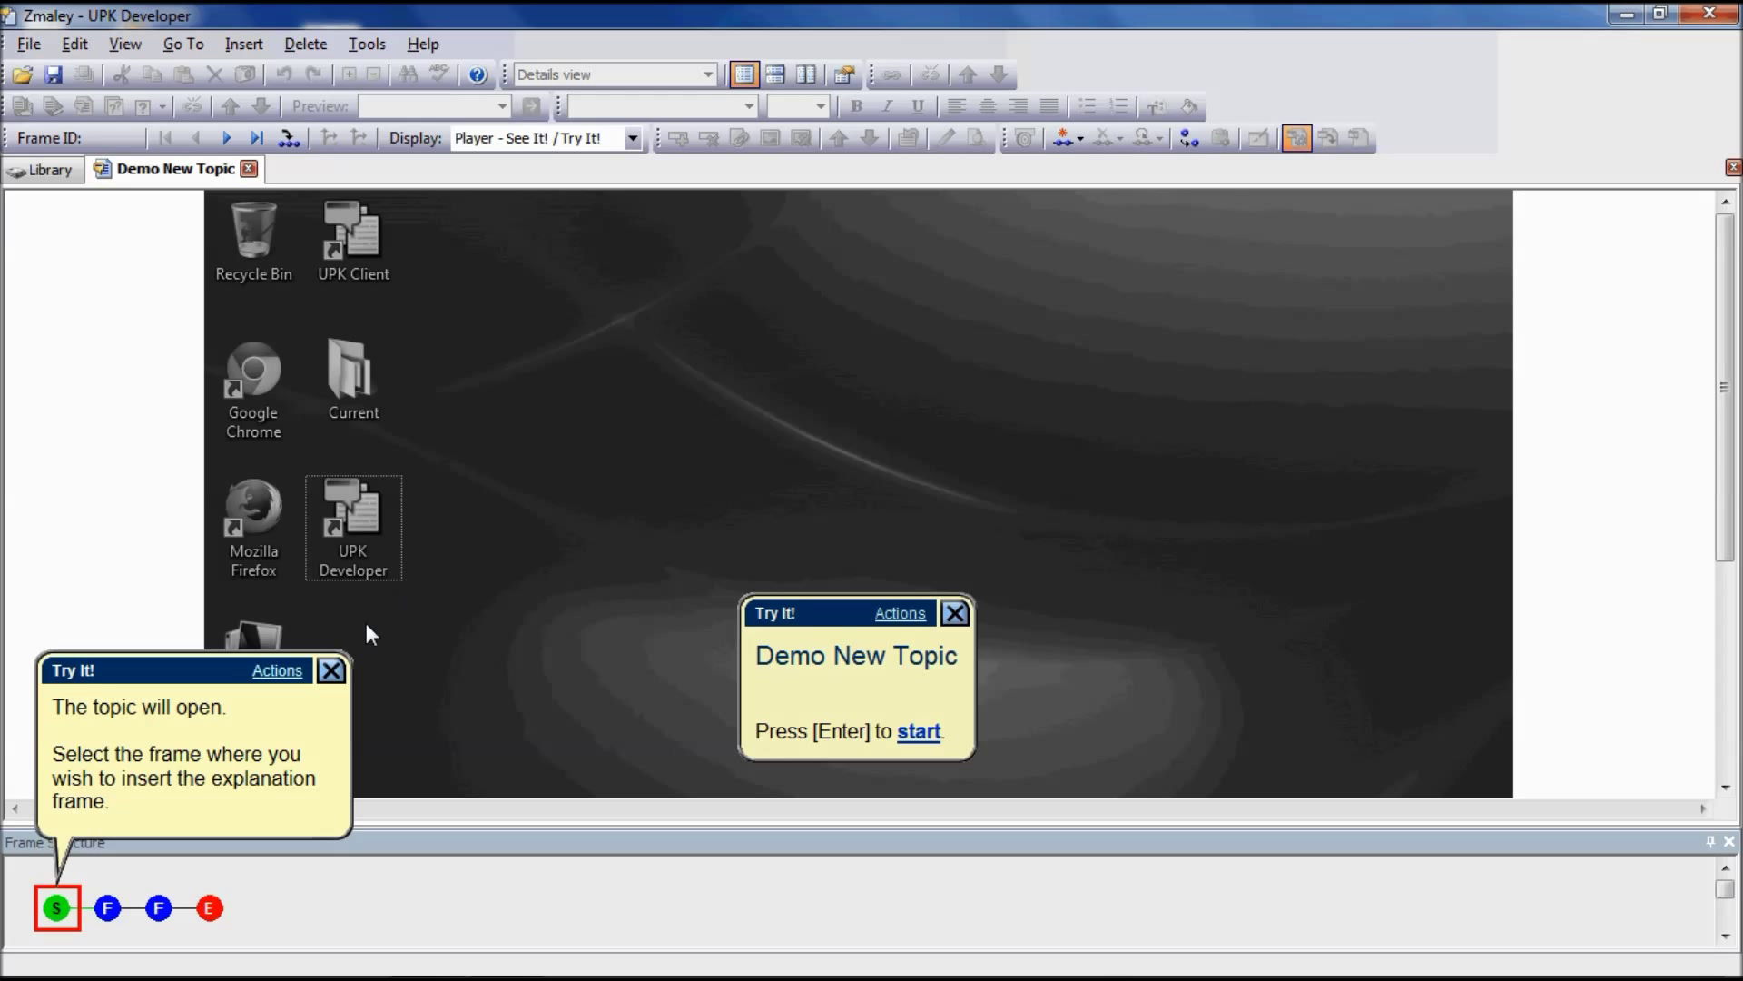
Insert an explanation frame immediately after the start frame.
left_click(57, 908)
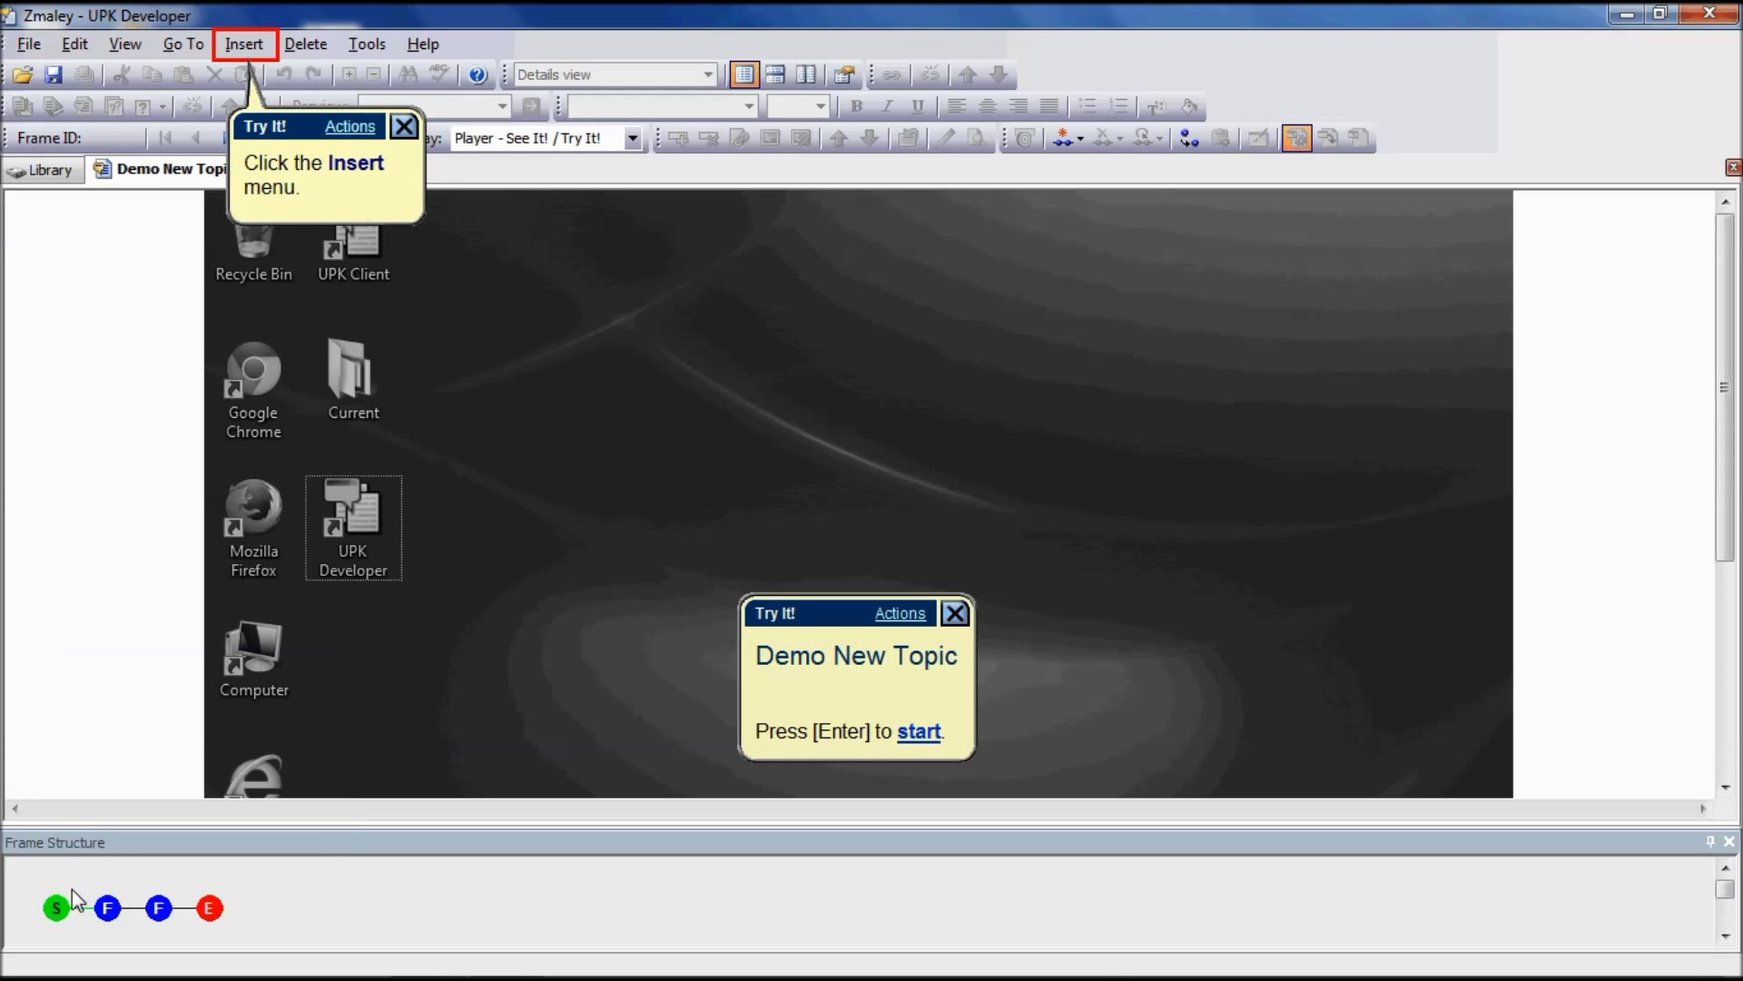
mouse_move(64, 910)
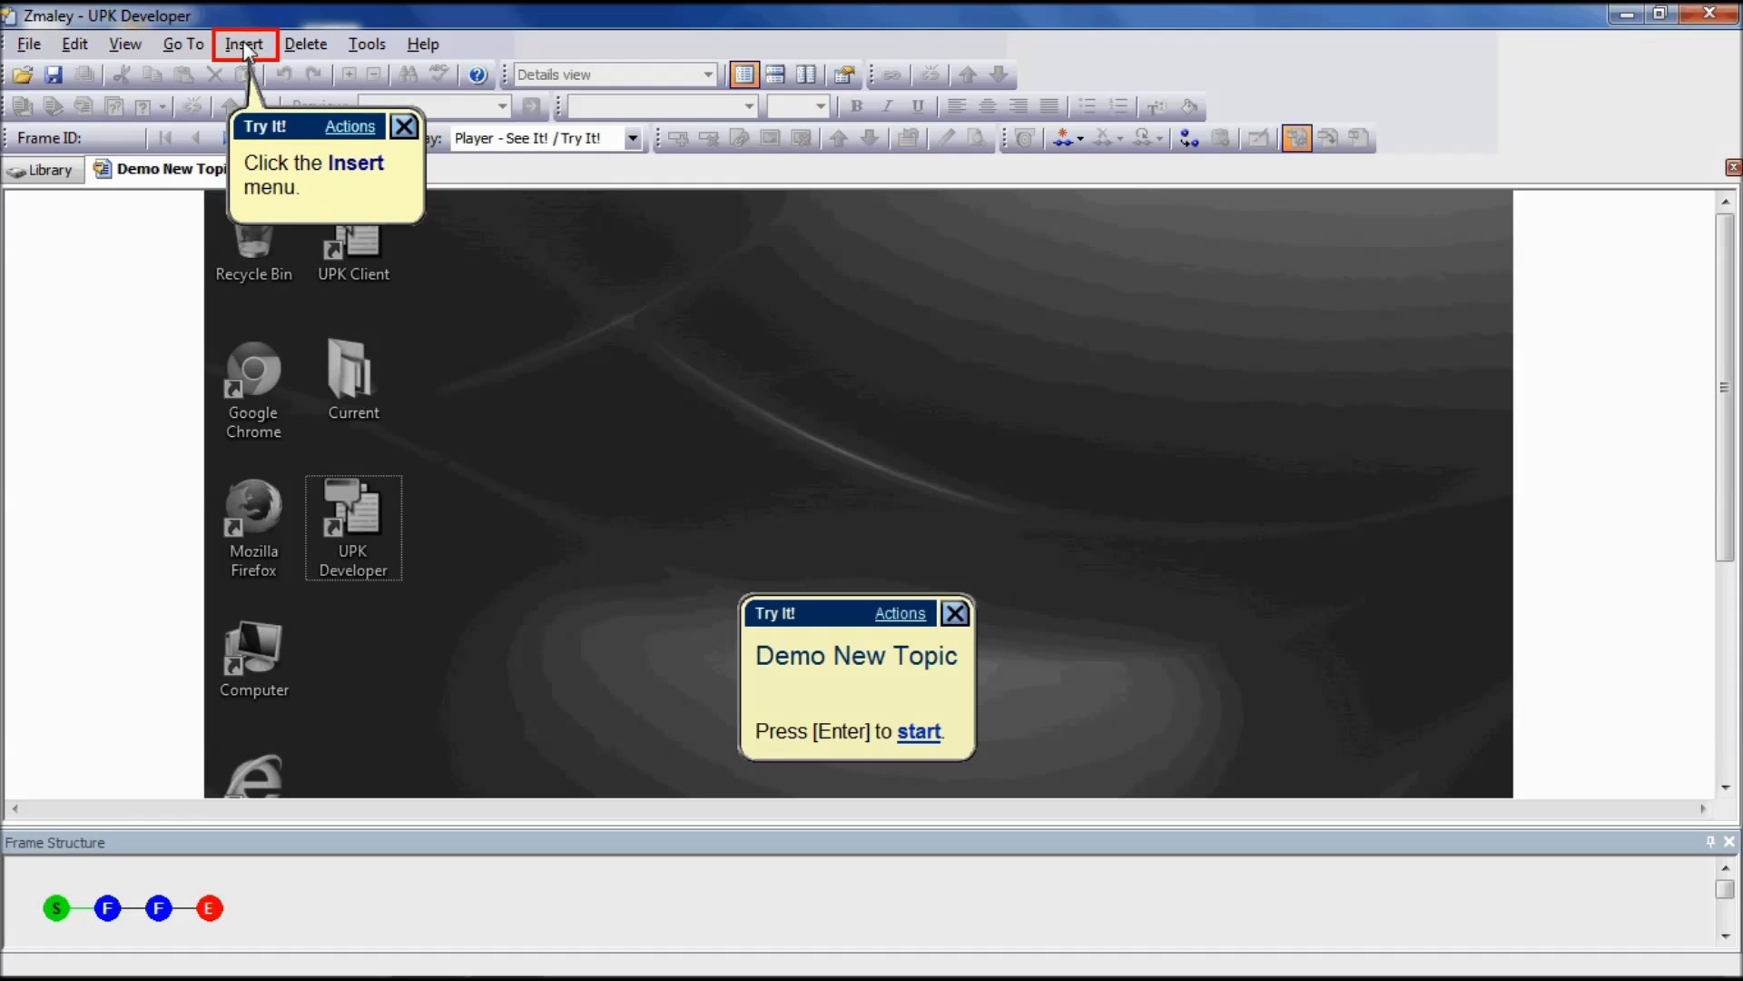
left_click(244, 44)
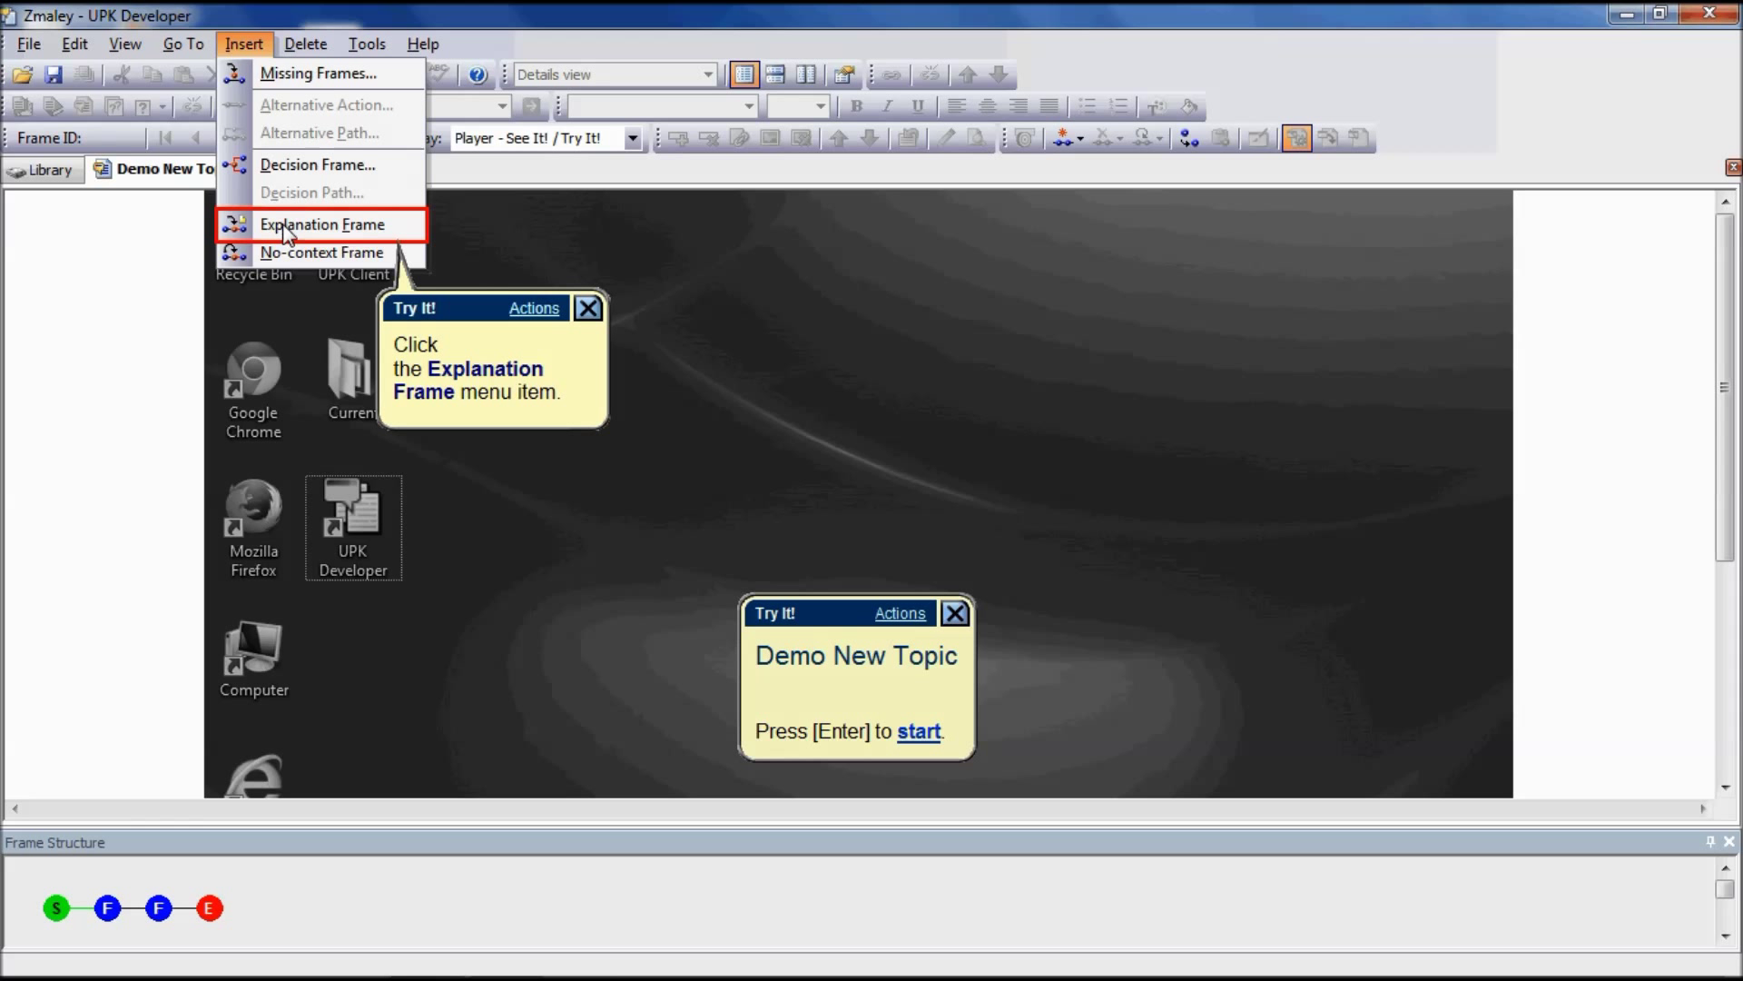
left_click(323, 224)
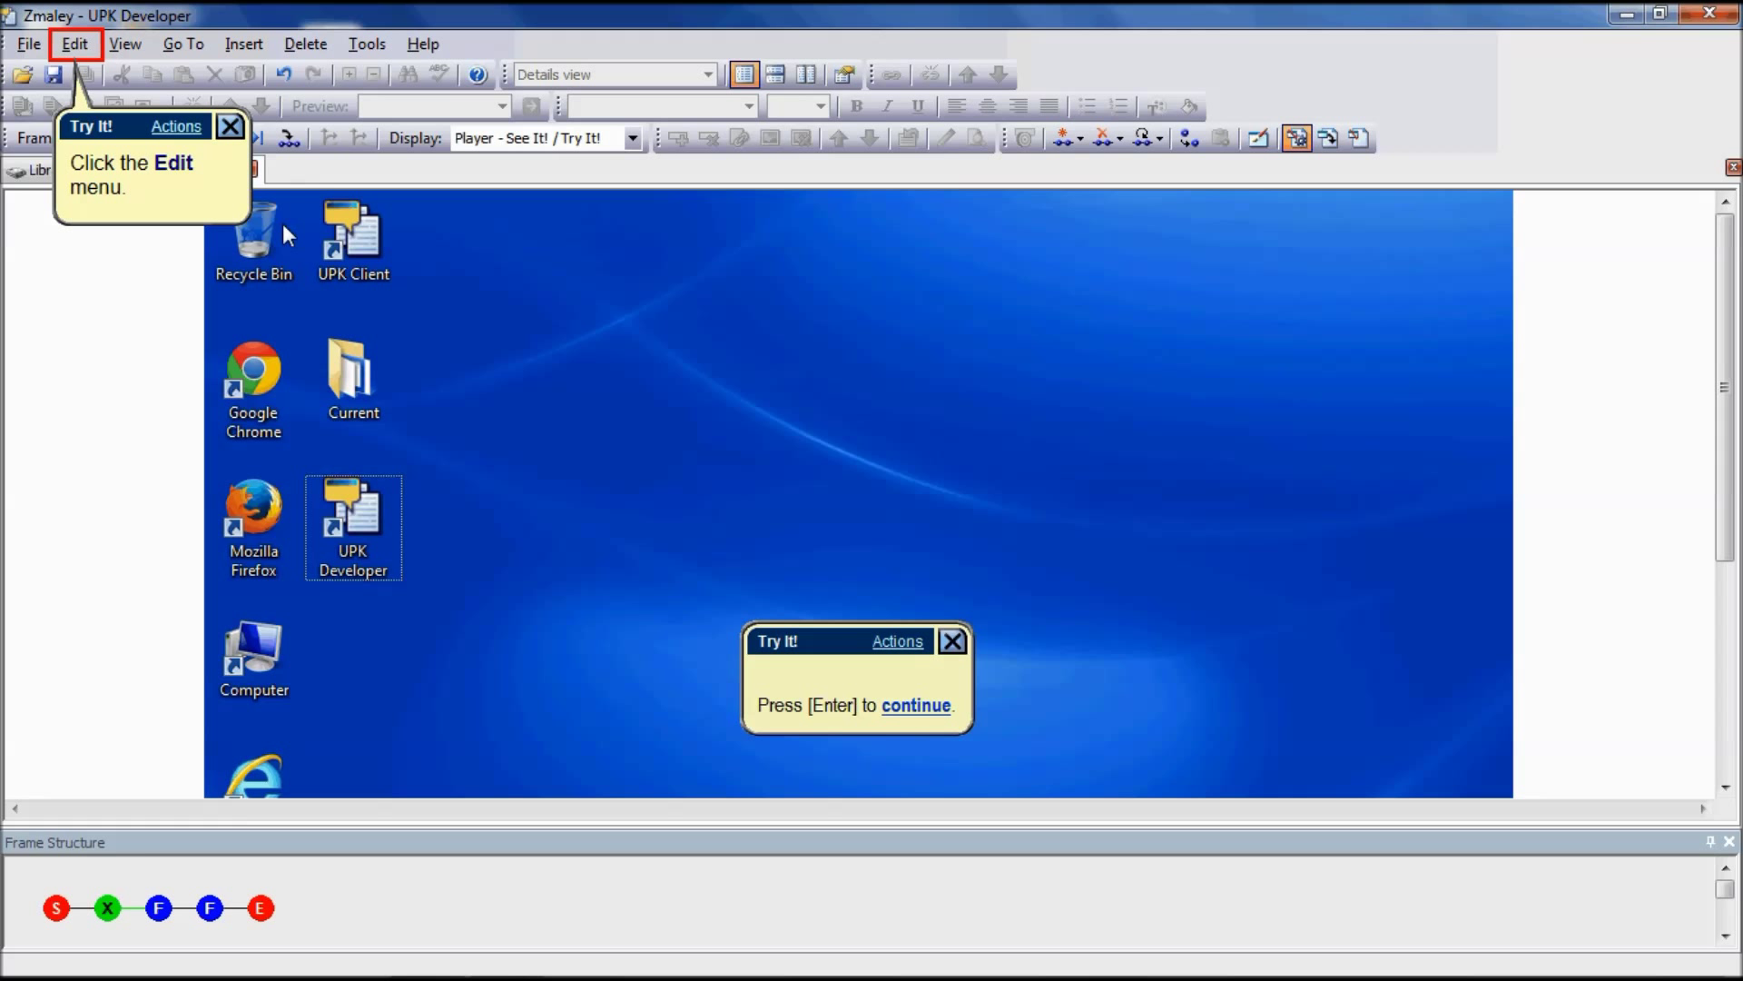
Send the new explanation frame's screenshot to Paint via Edit Screenshot.
left_click(75, 43)
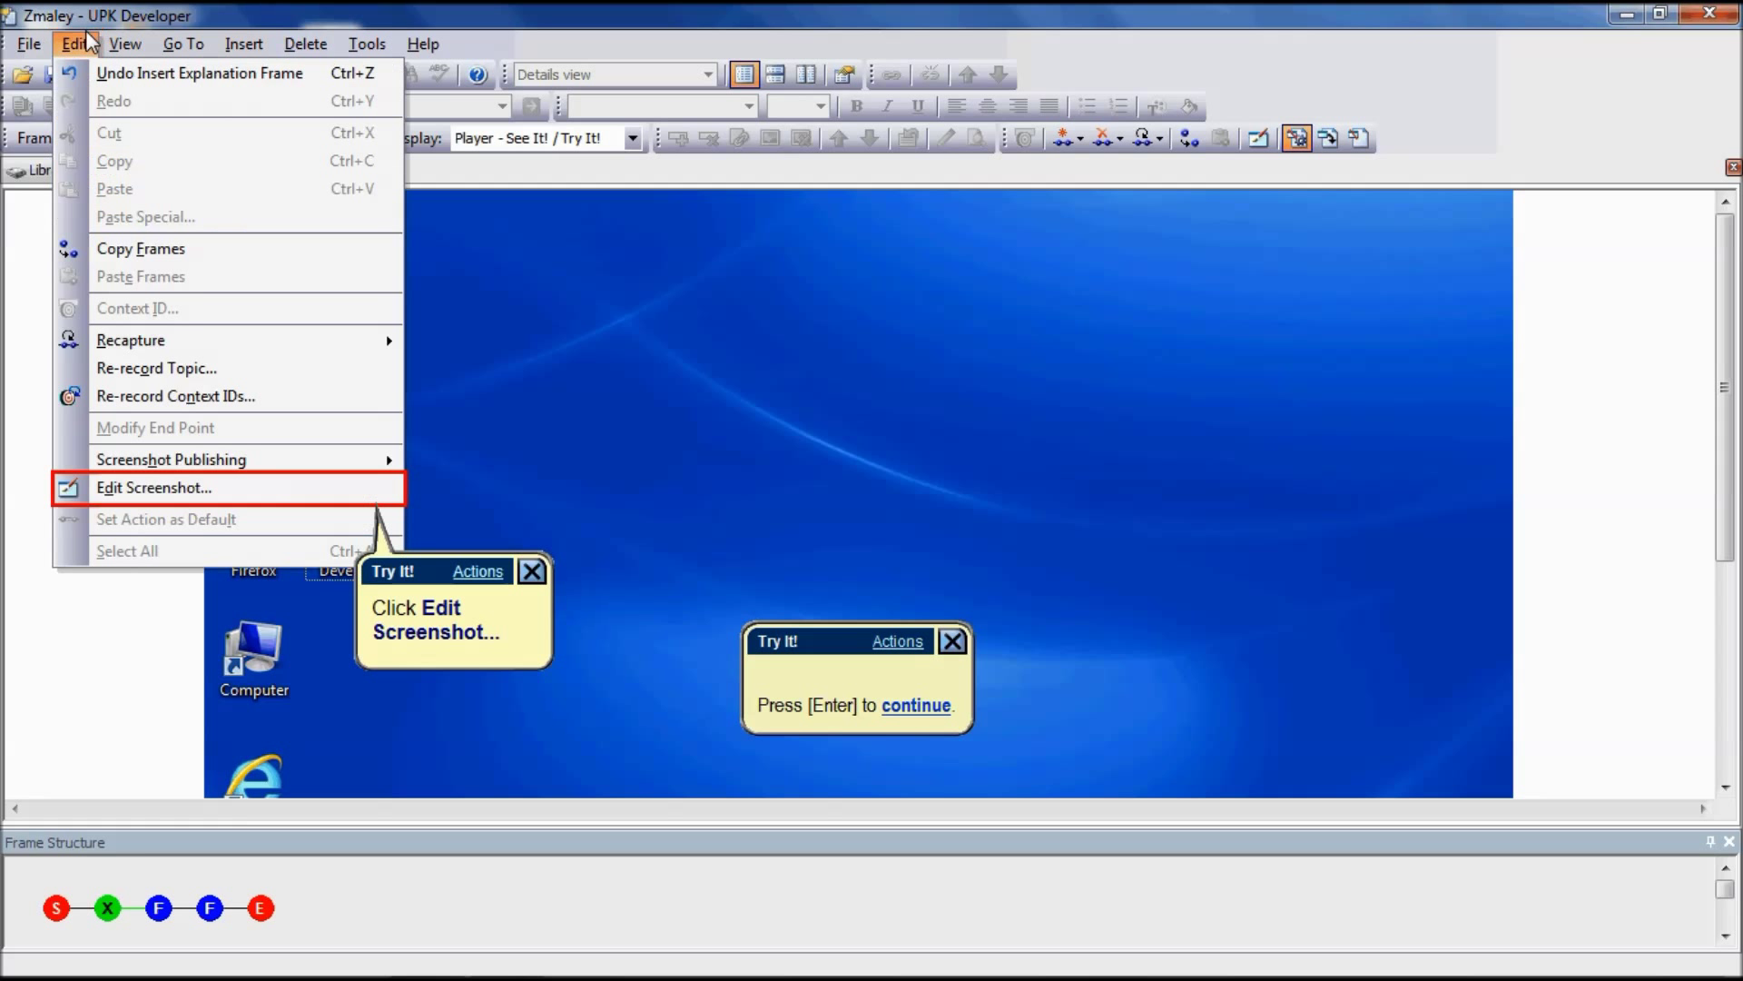
mouse_move(189, 454)
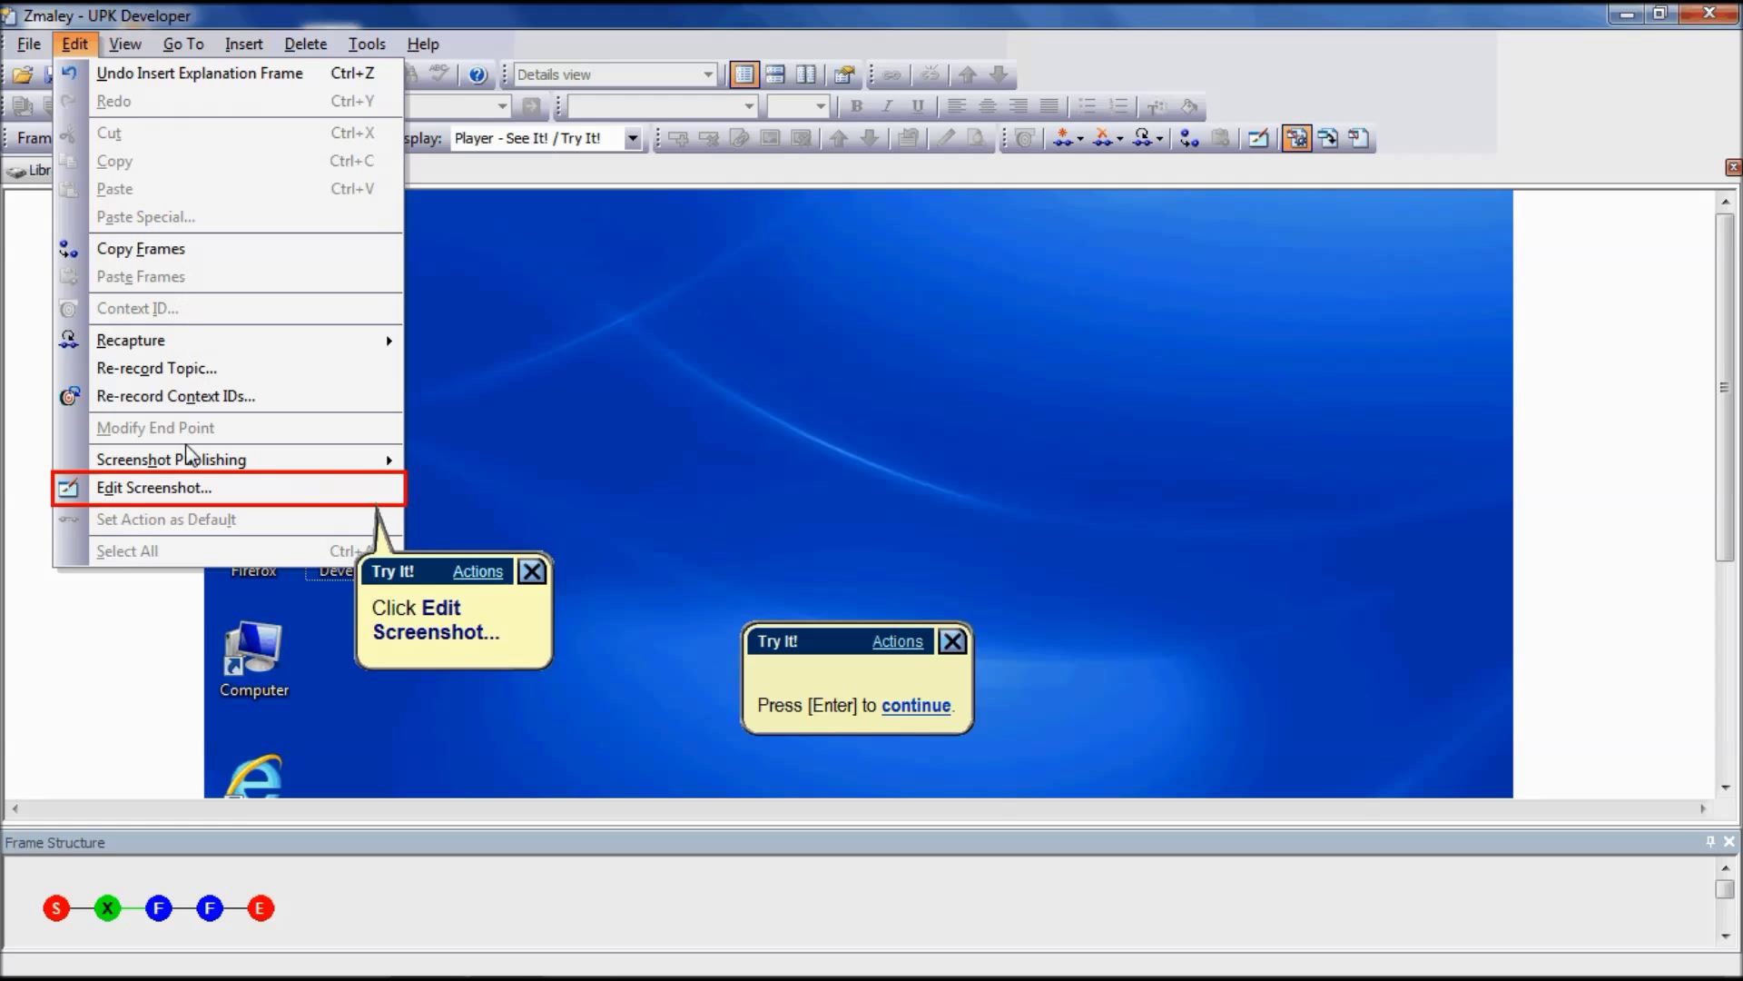
left_click(152, 487)
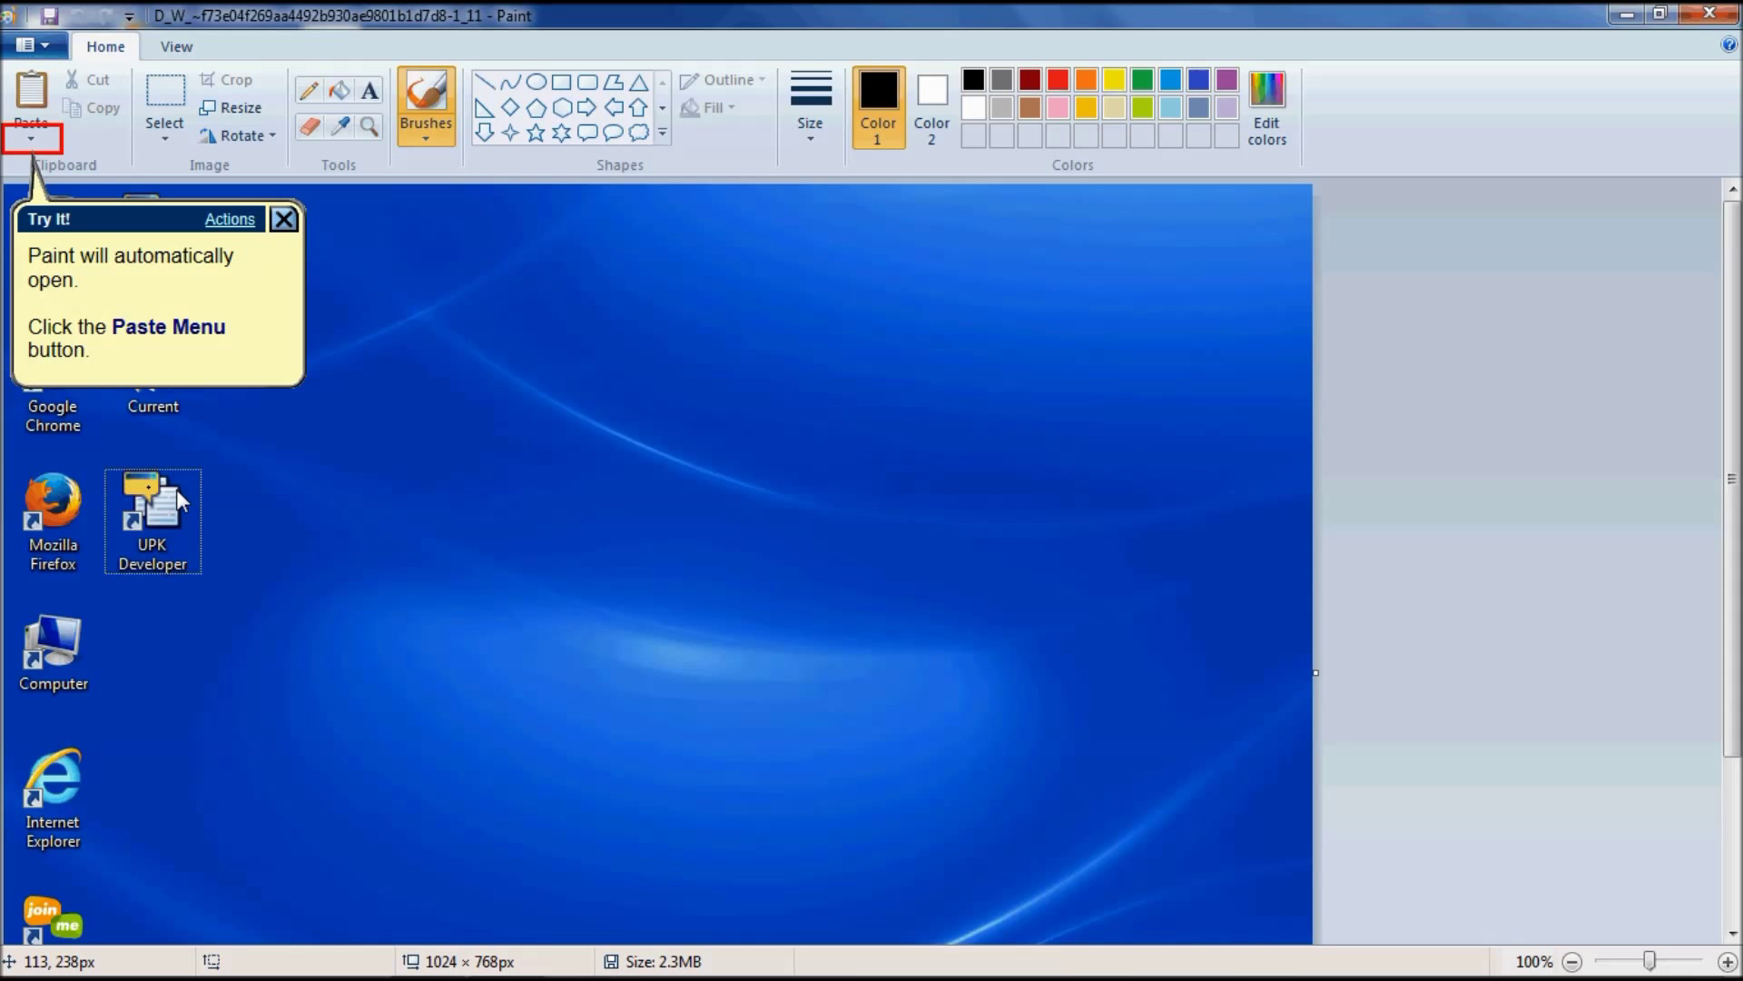
mouse_move(245, 487)
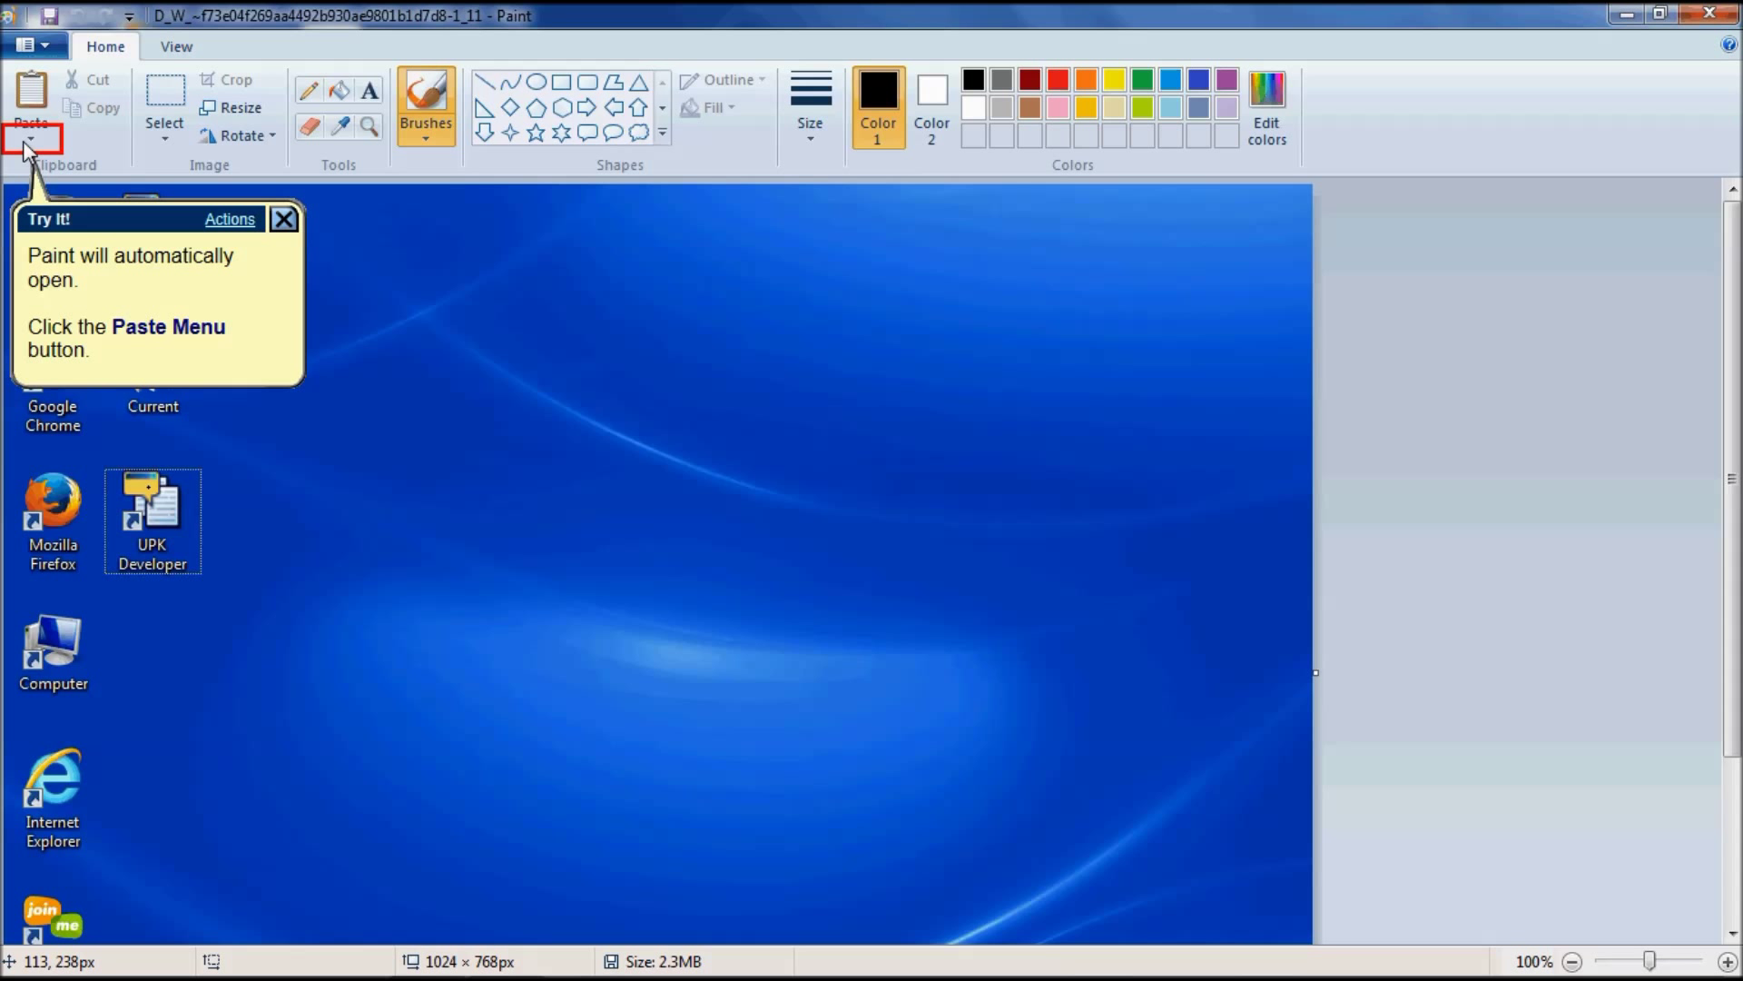
Paste the ITC LOGO image file onto the explanation frame's screenshot.
left_click(31, 138)
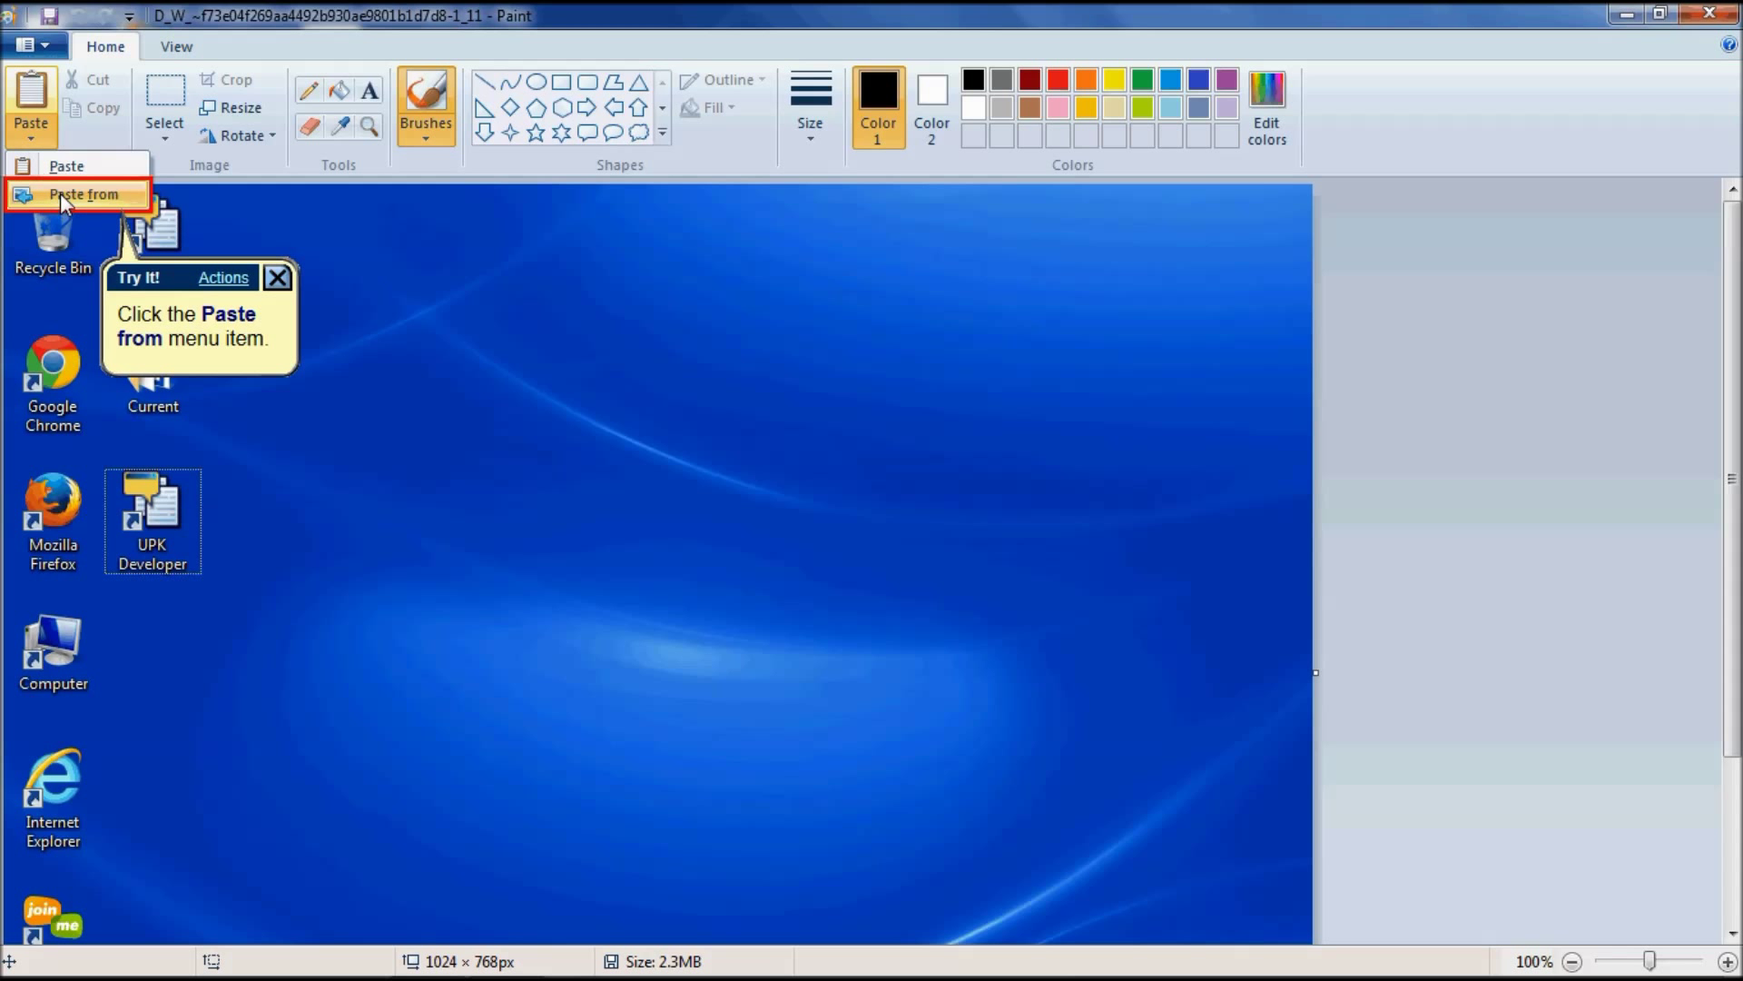
left_click(82, 194)
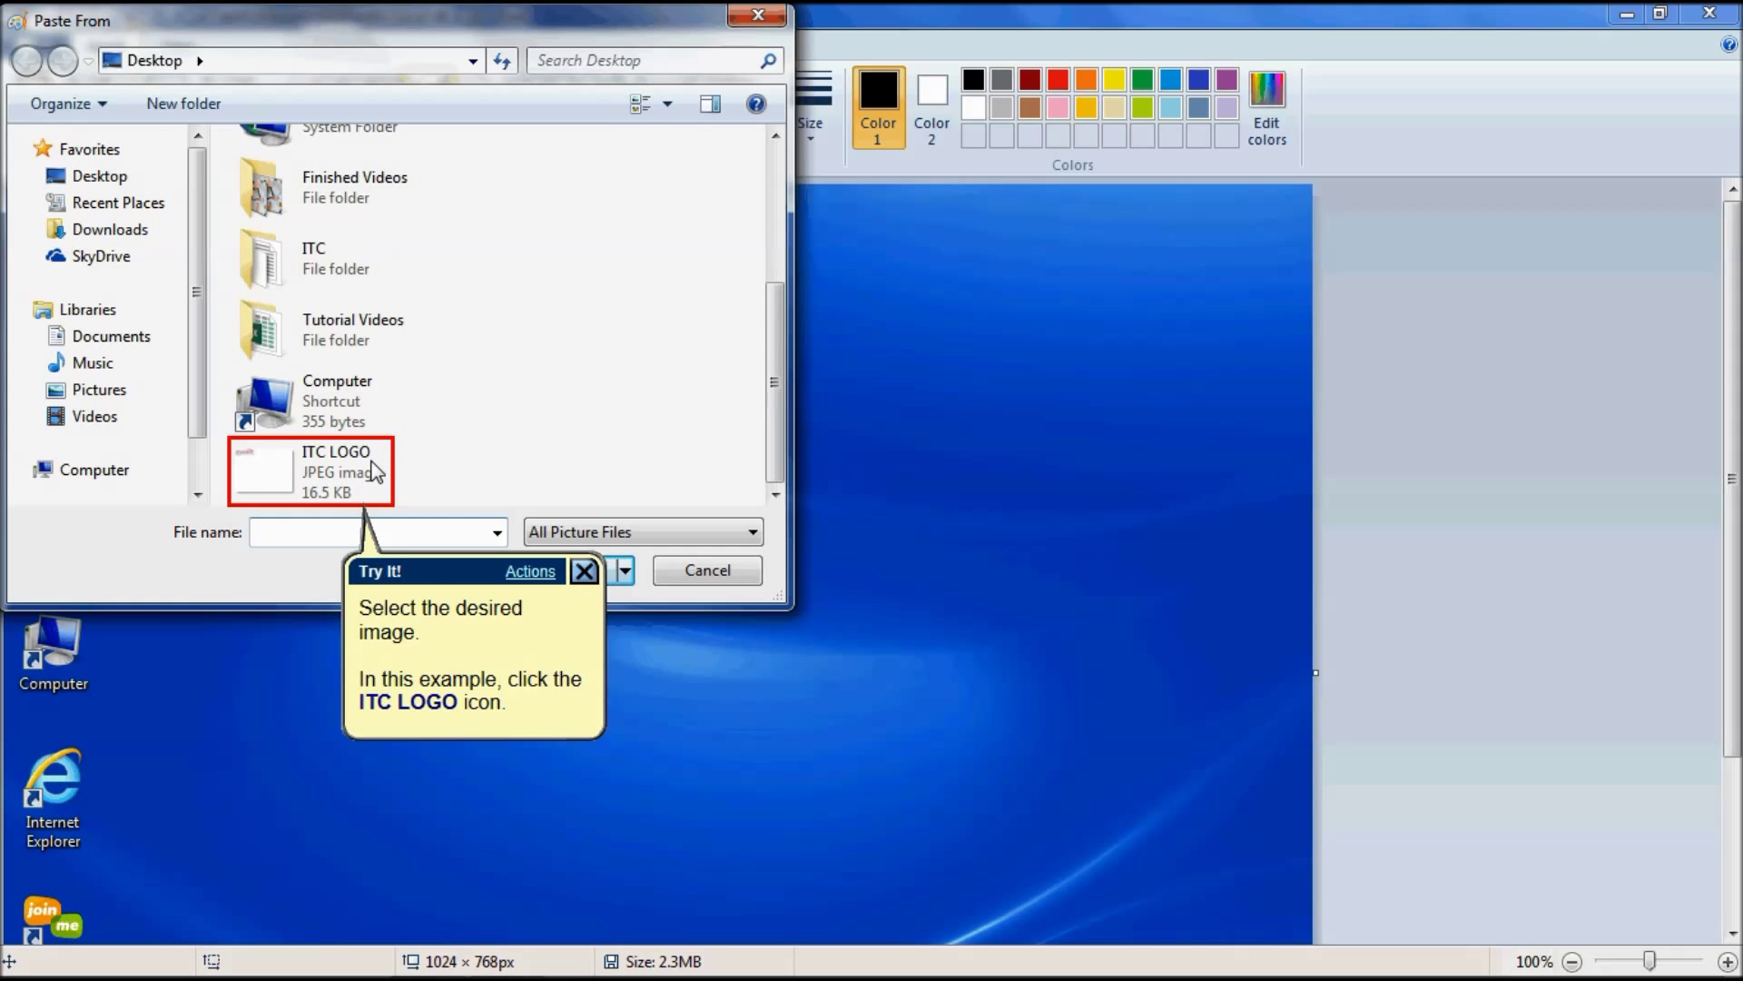
left_click(336, 472)
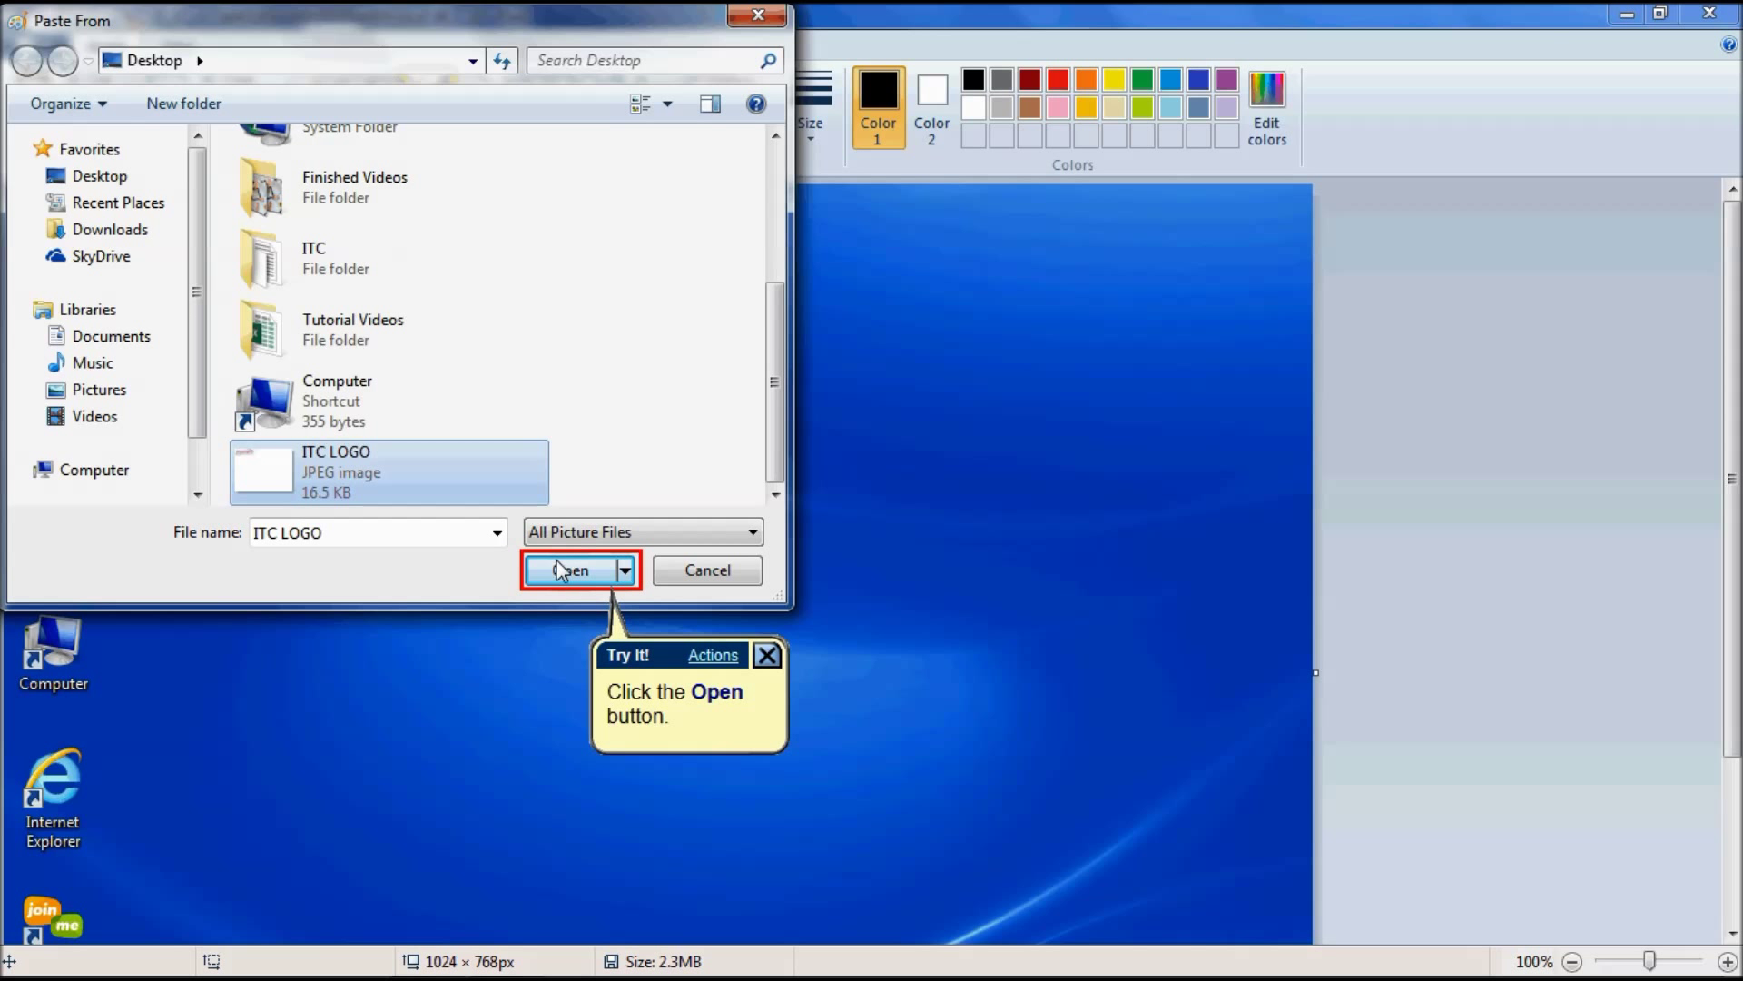
left_click(571, 568)
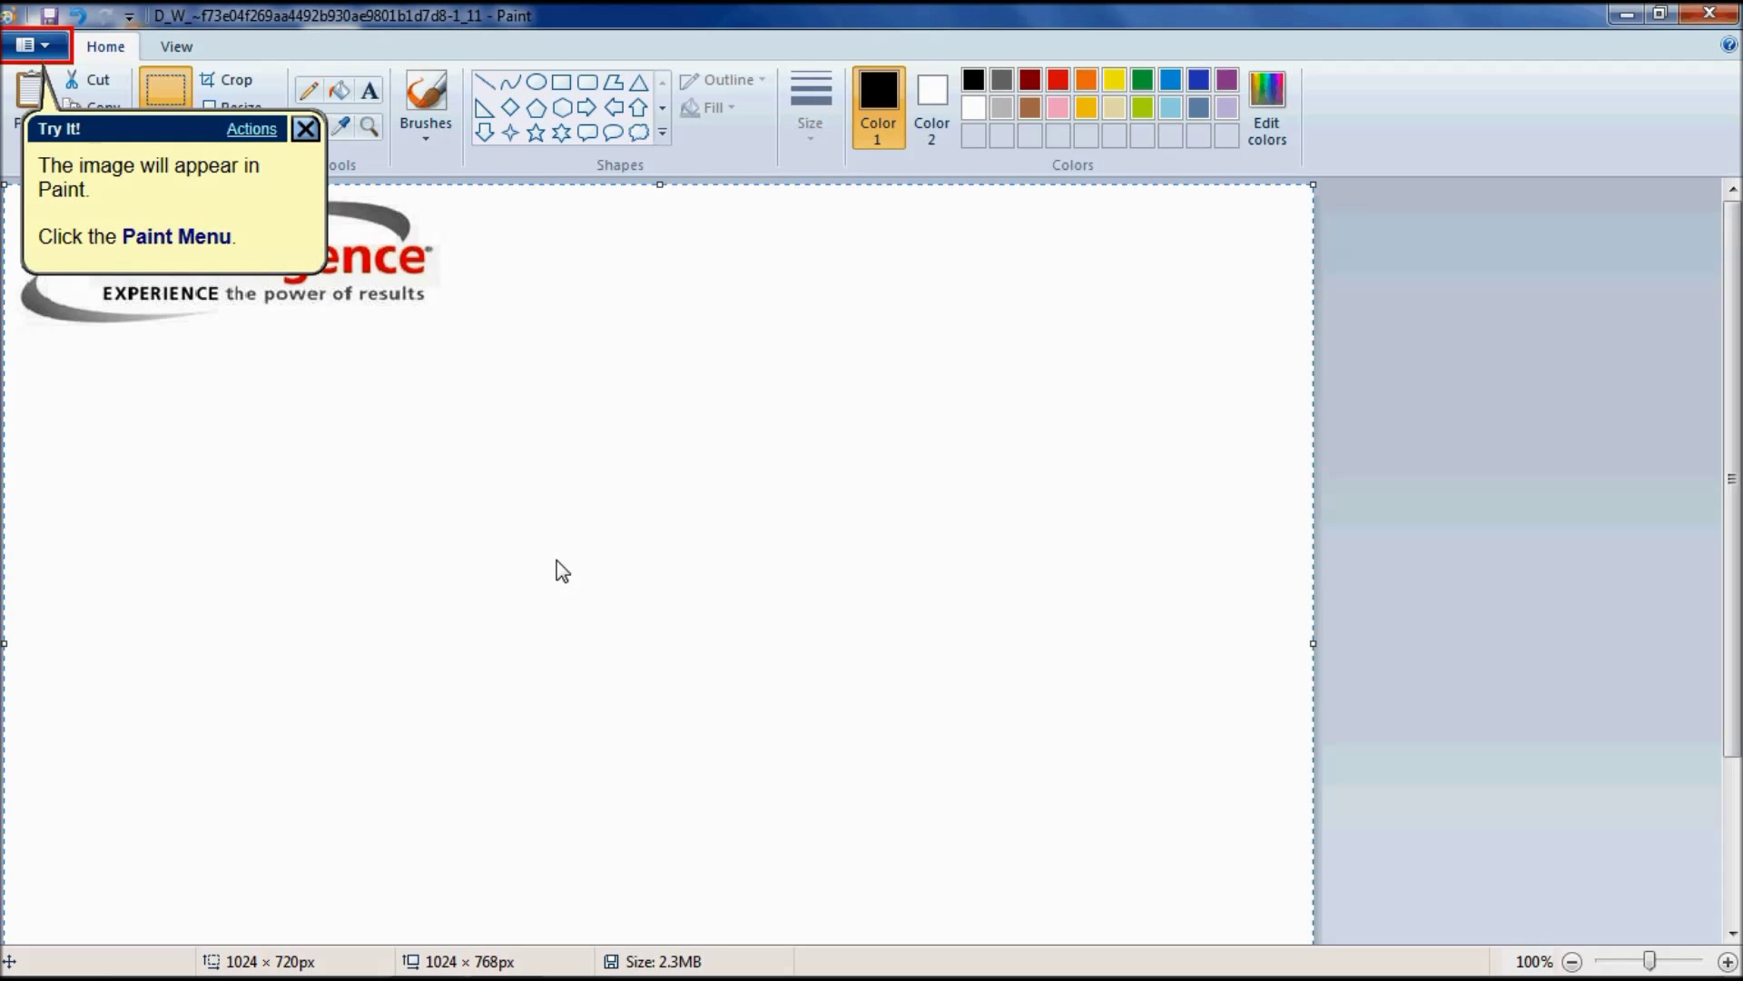
mouse_move(428, 485)
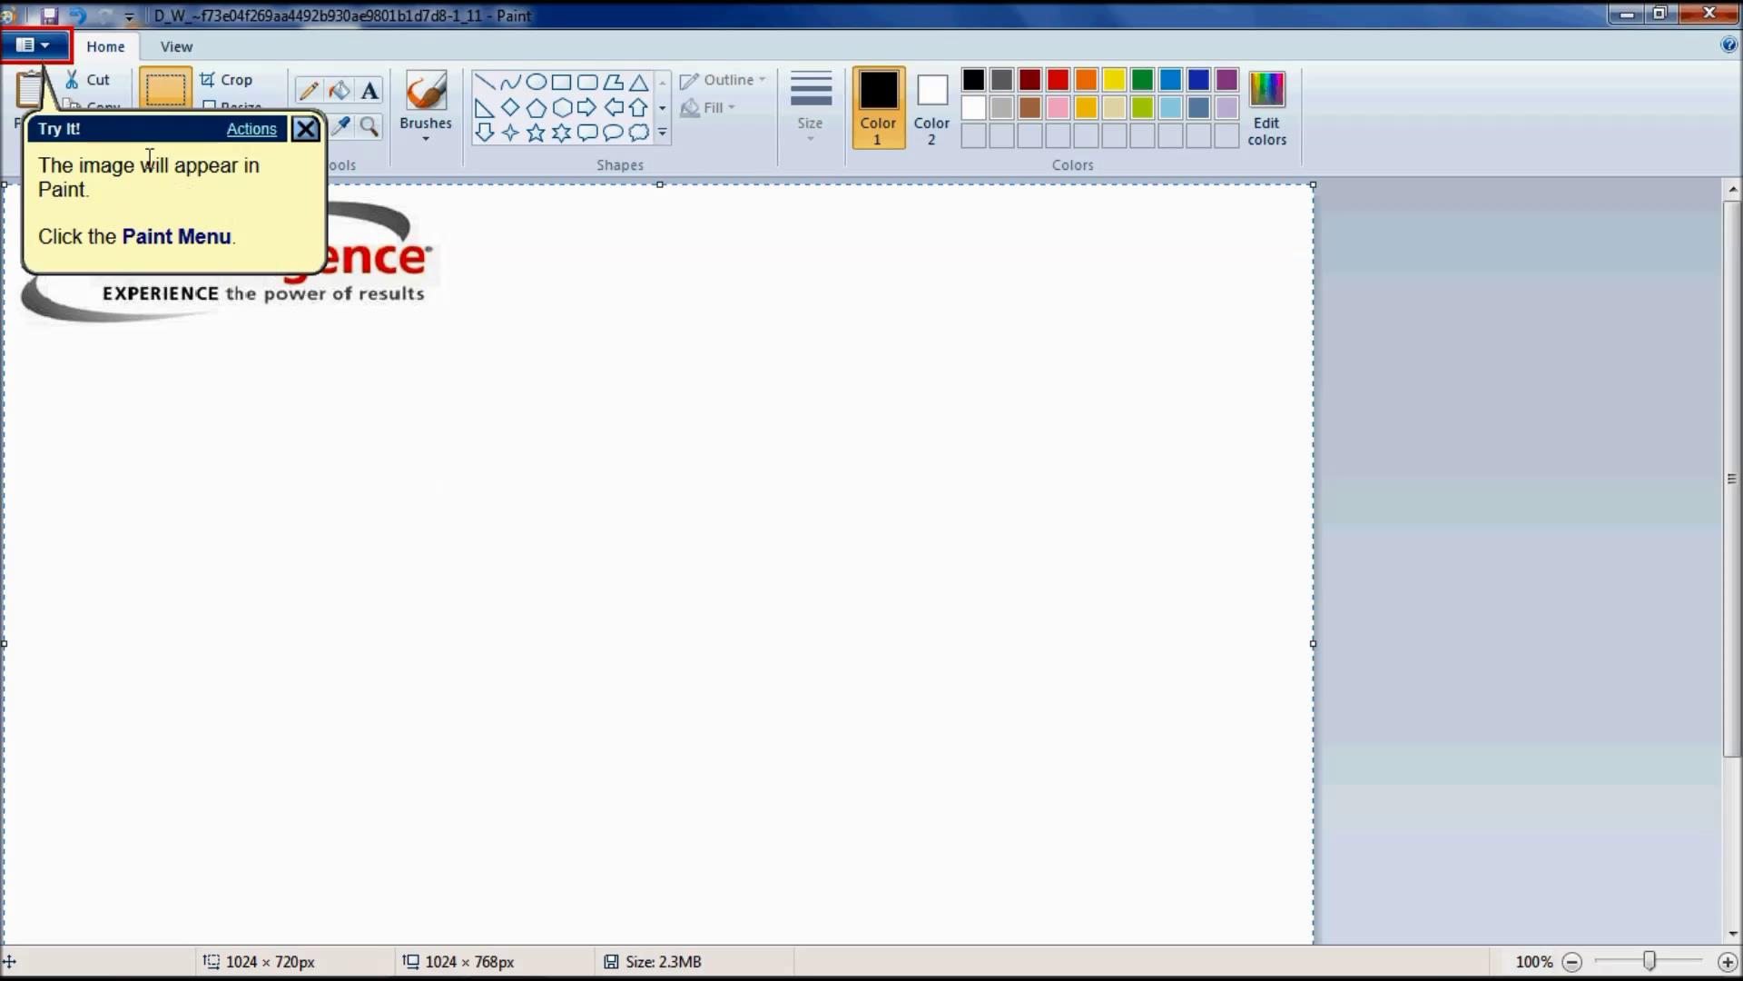
Save the edited screenshot, close Paint, and save the topic.
left_click(31, 45)
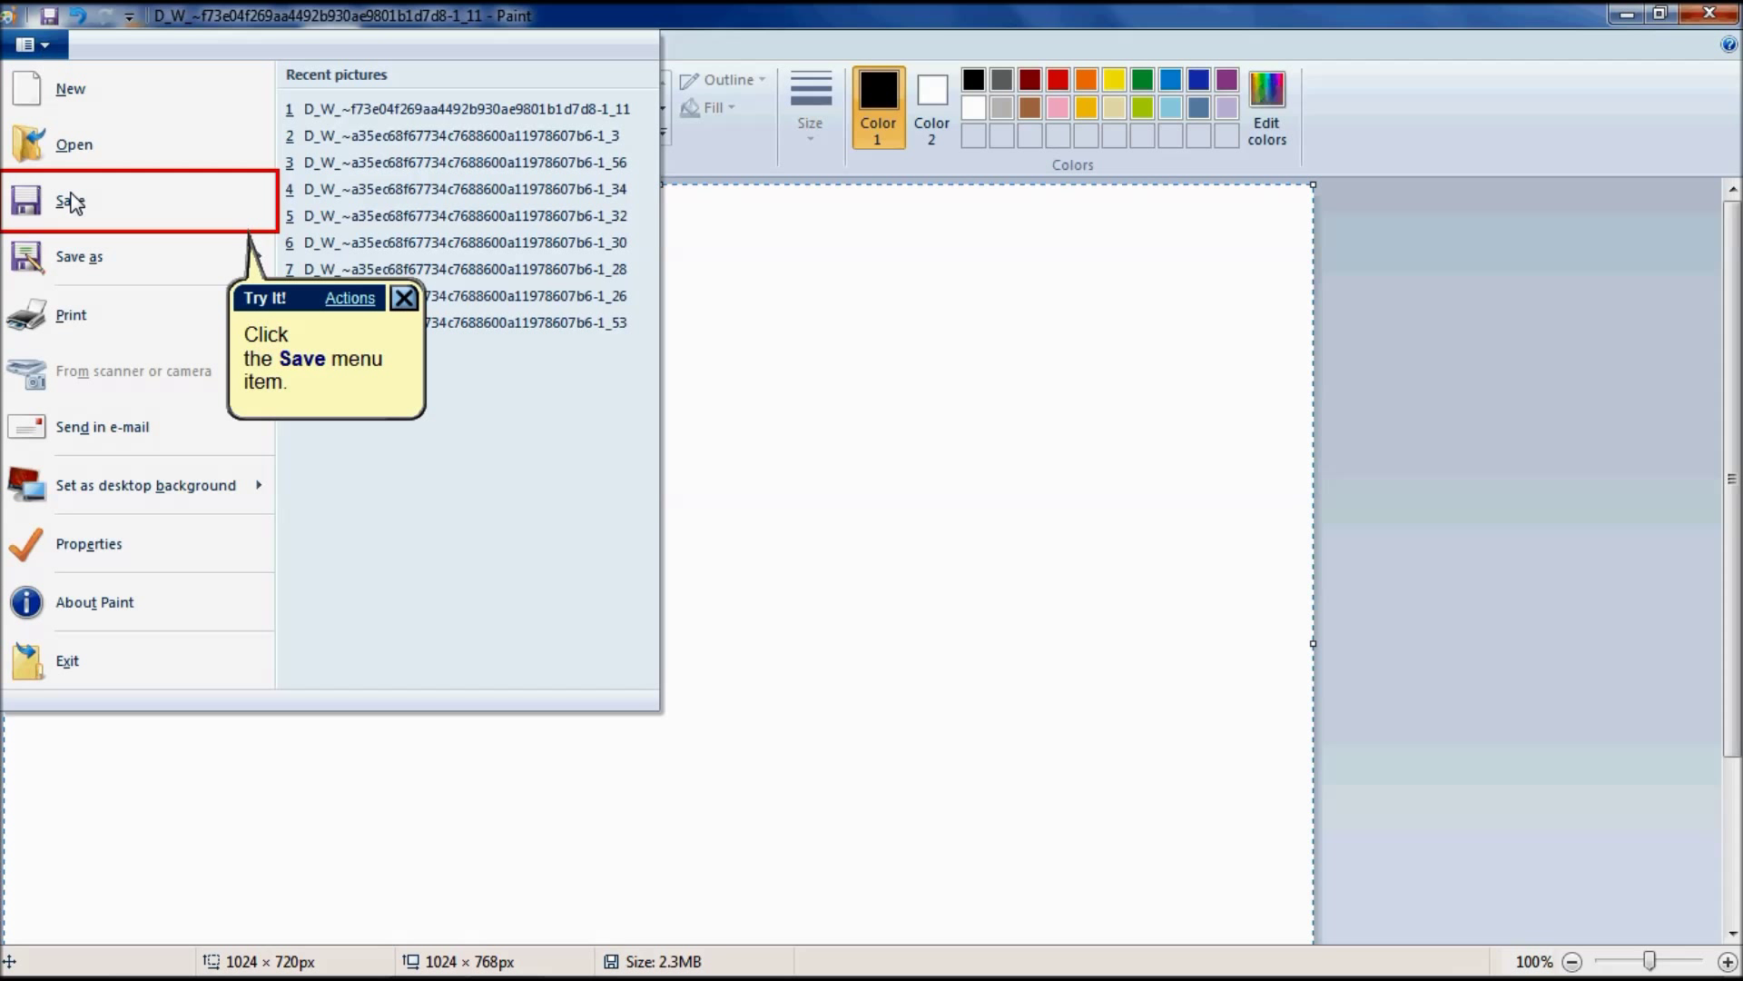
left_click(71, 201)
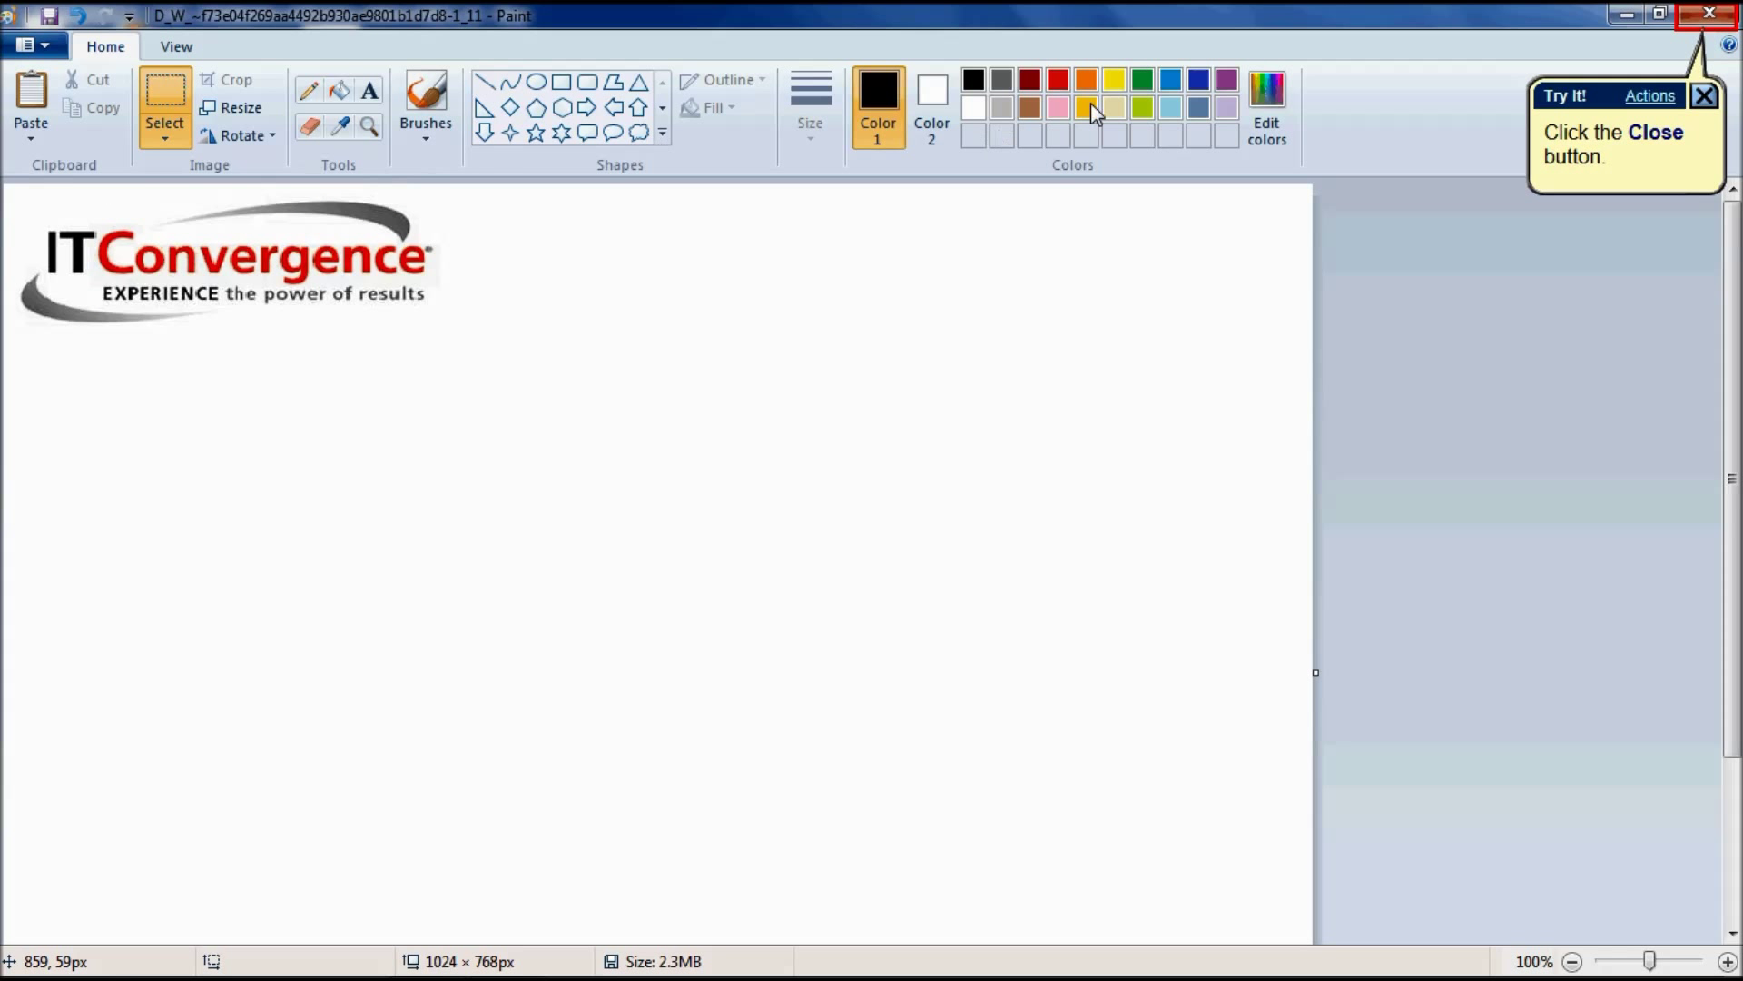
left_click(1709, 12)
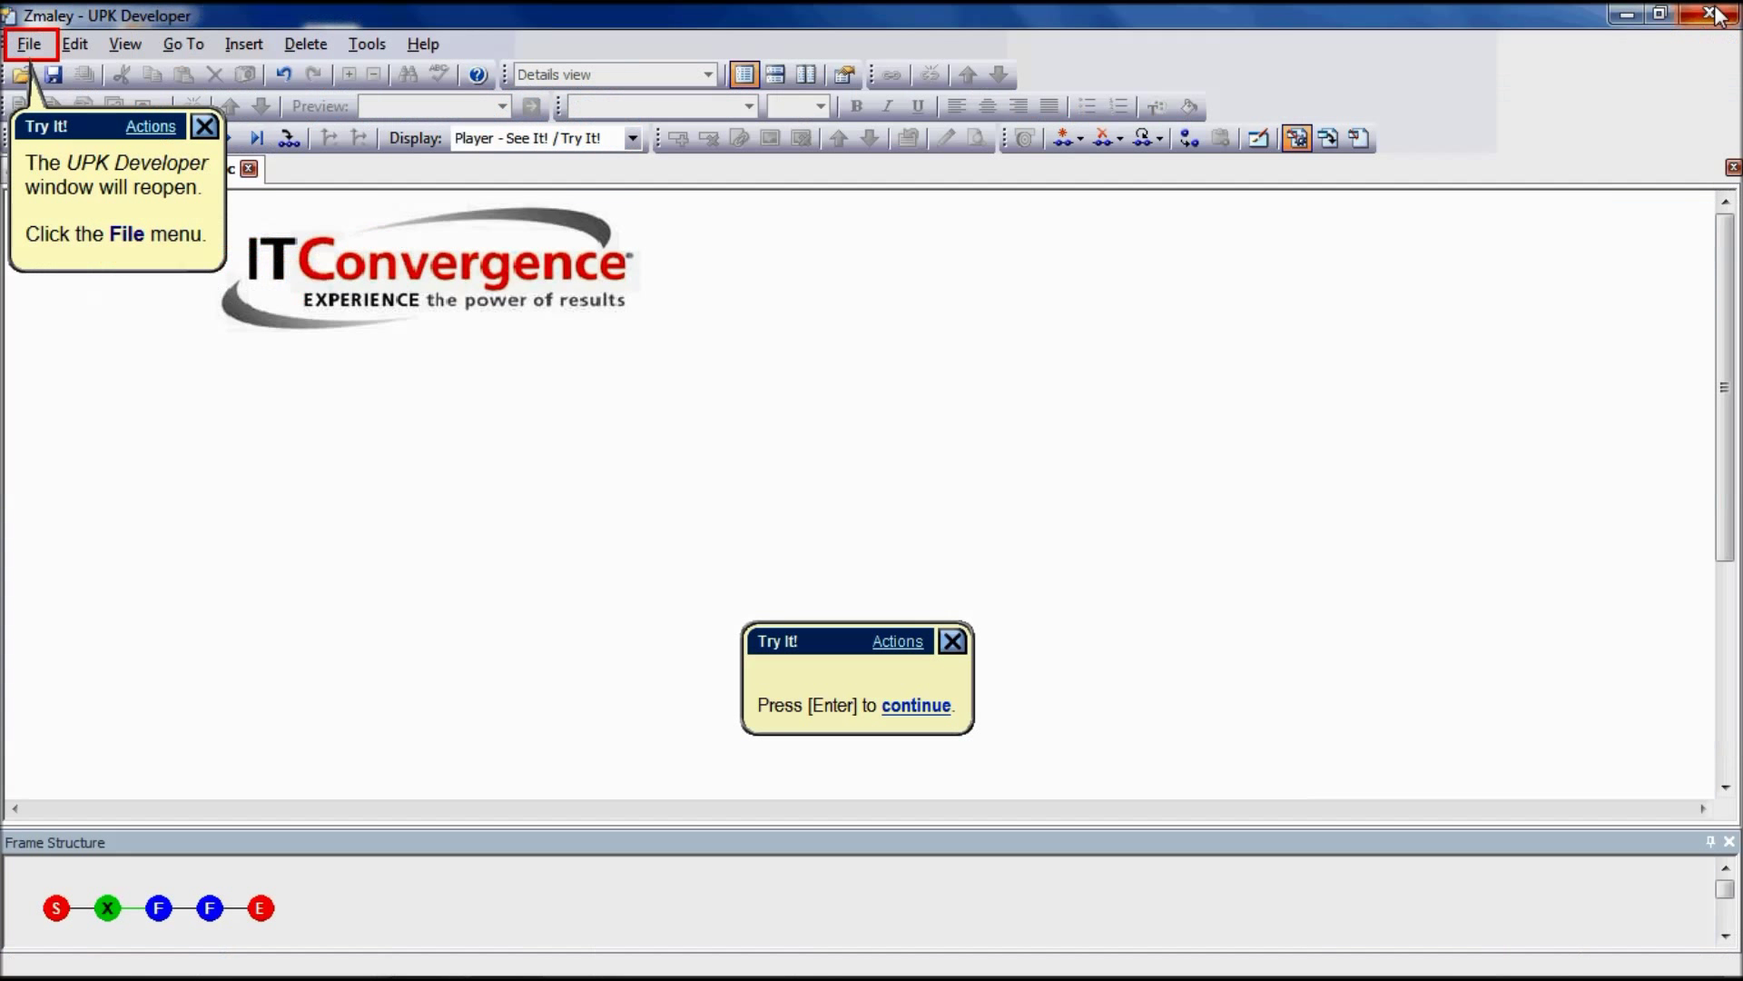
mouse_move(173, 78)
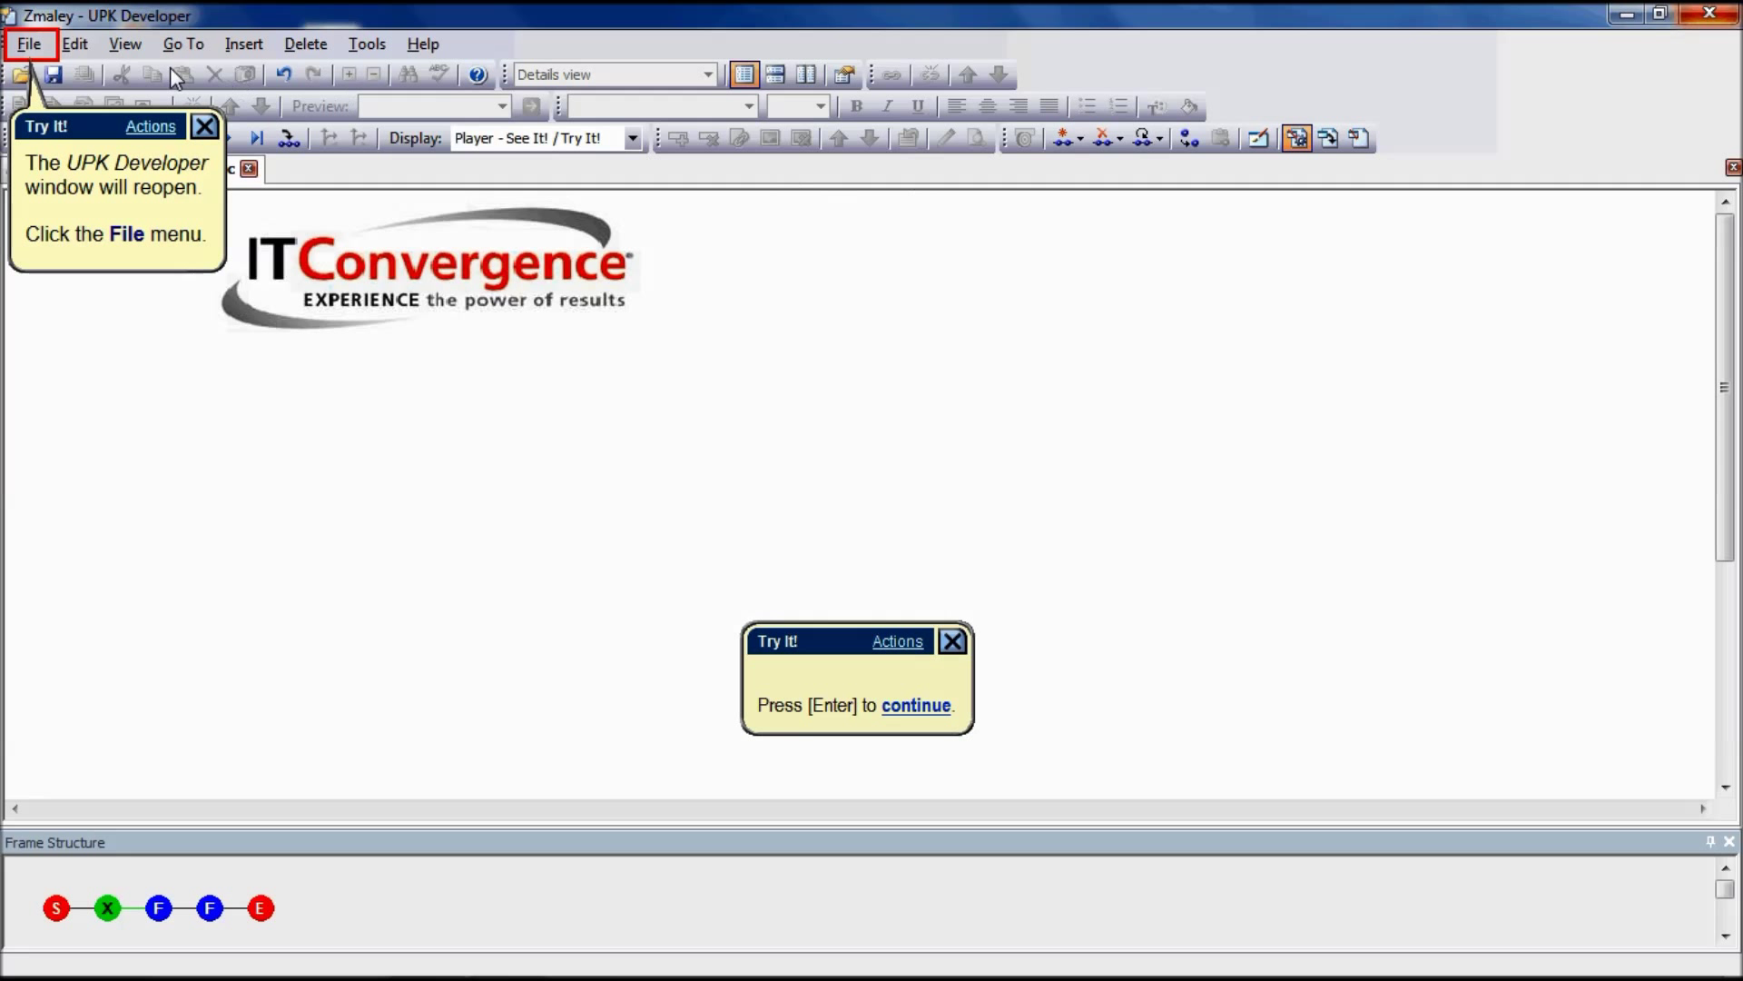
left_click(31, 43)
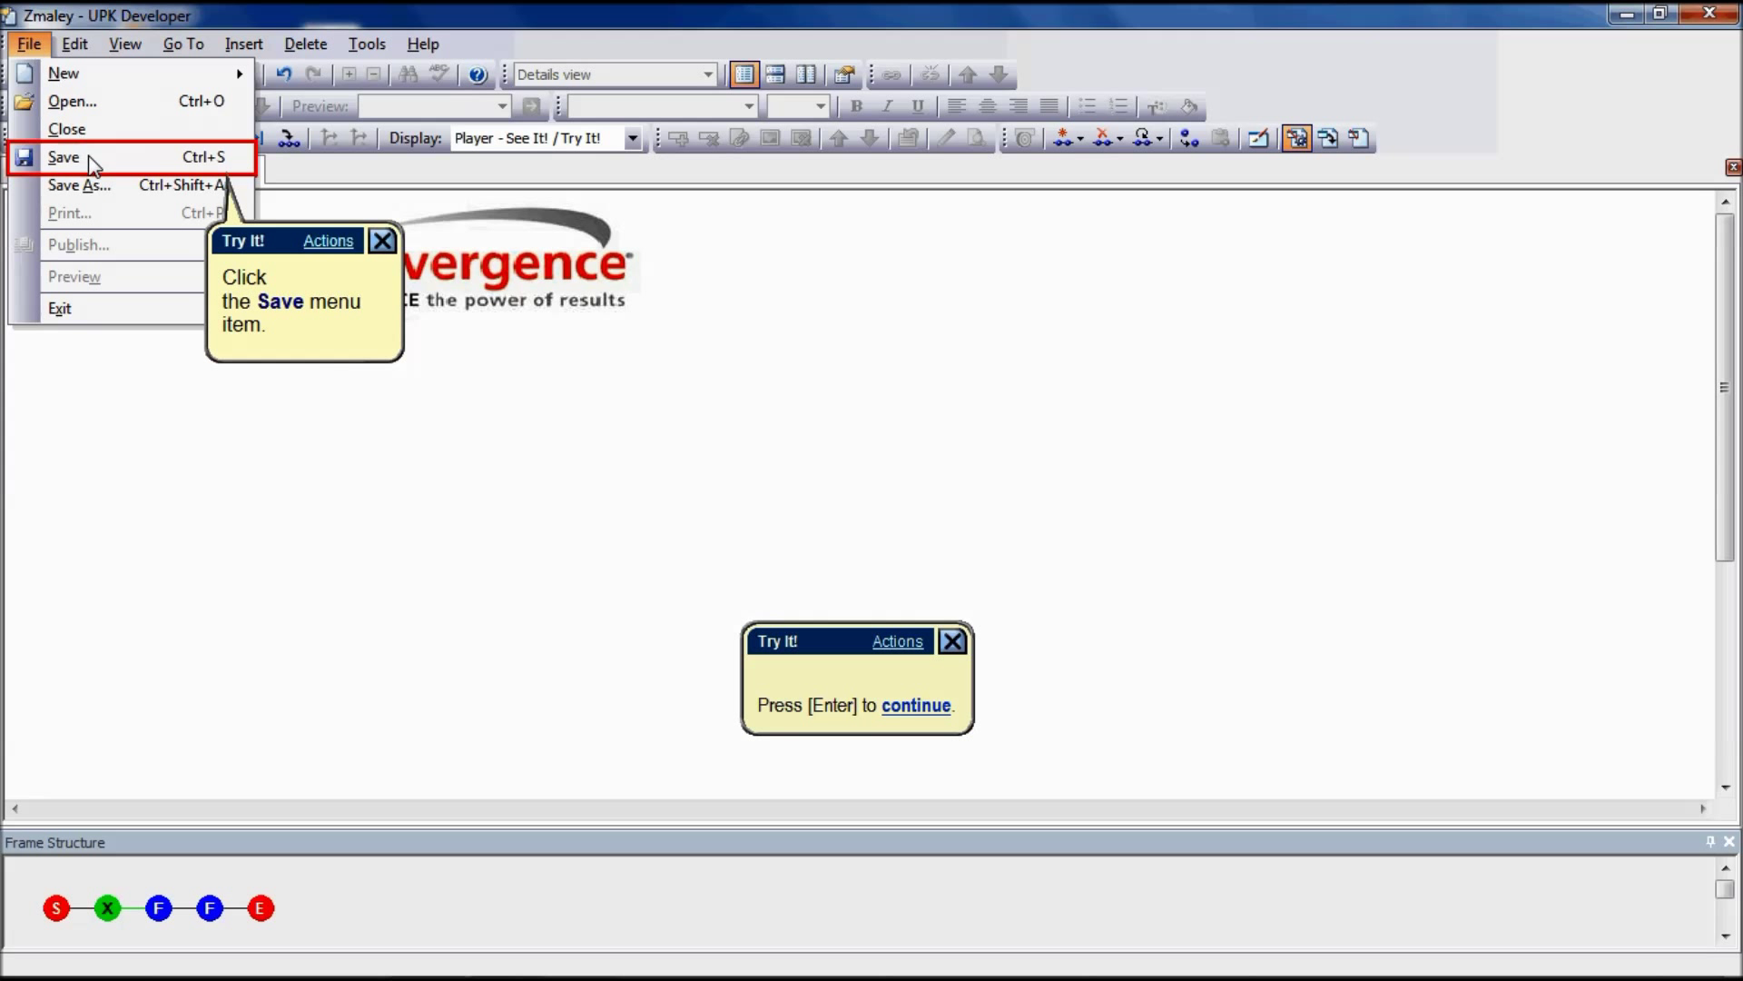
left_click(64, 157)
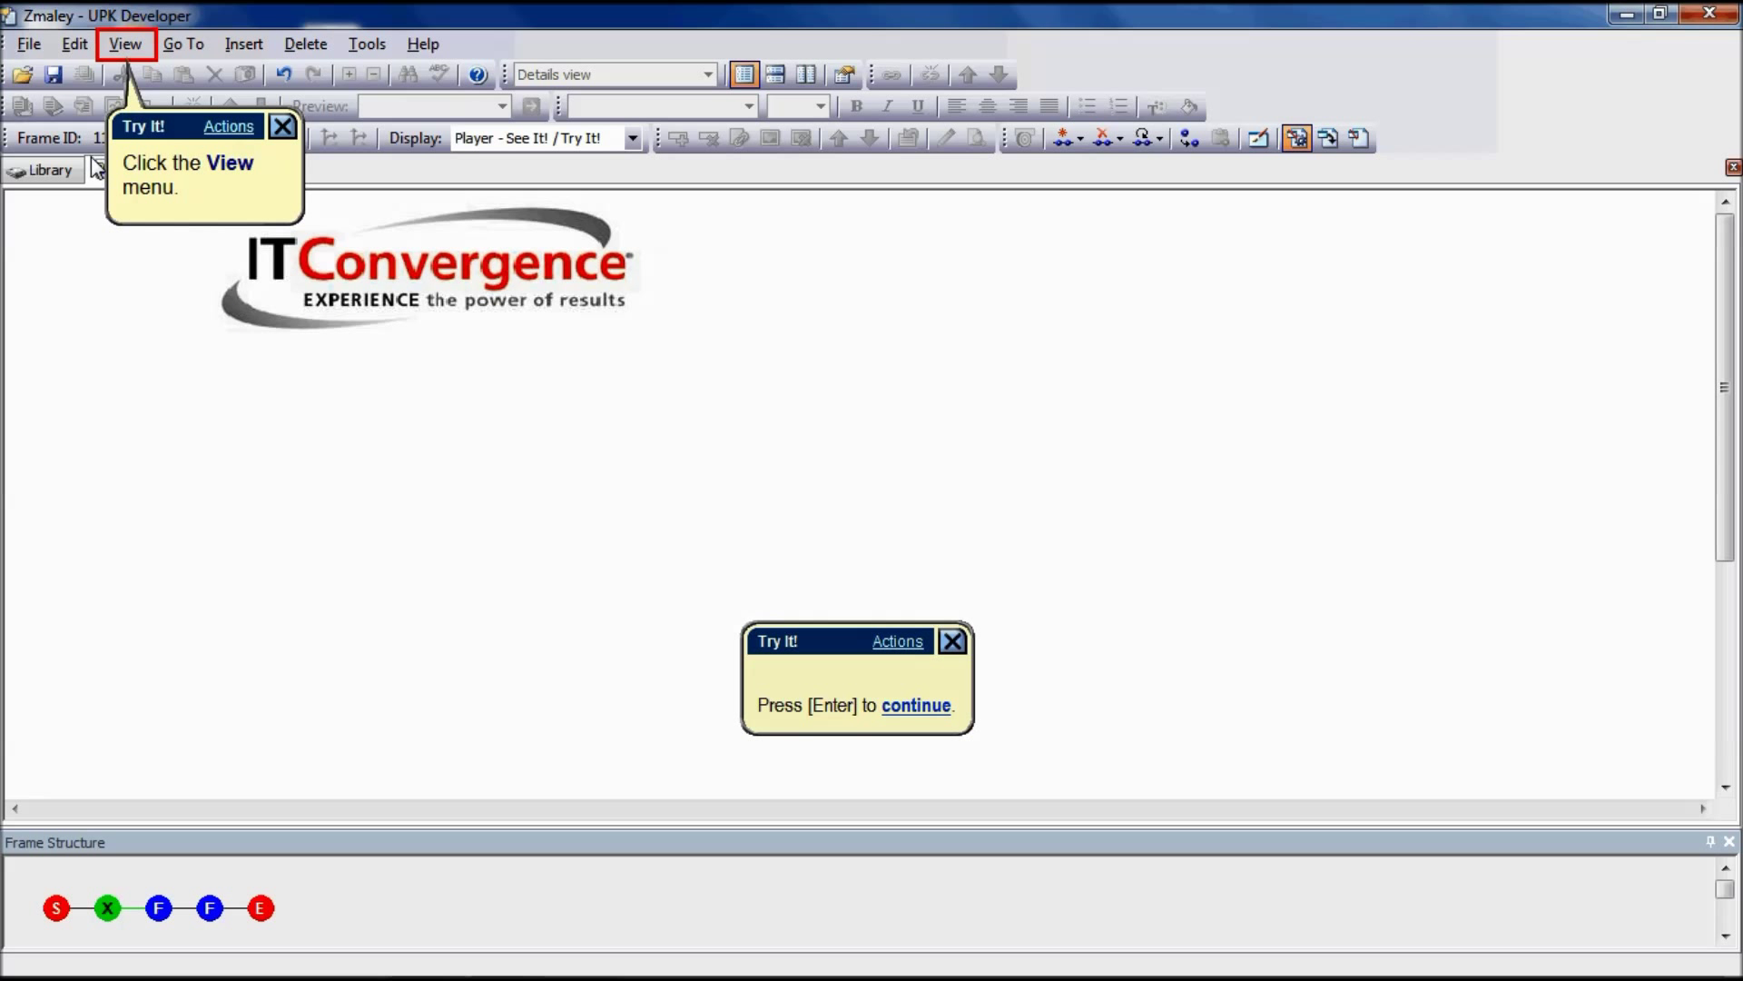
mouse_move(98, 222)
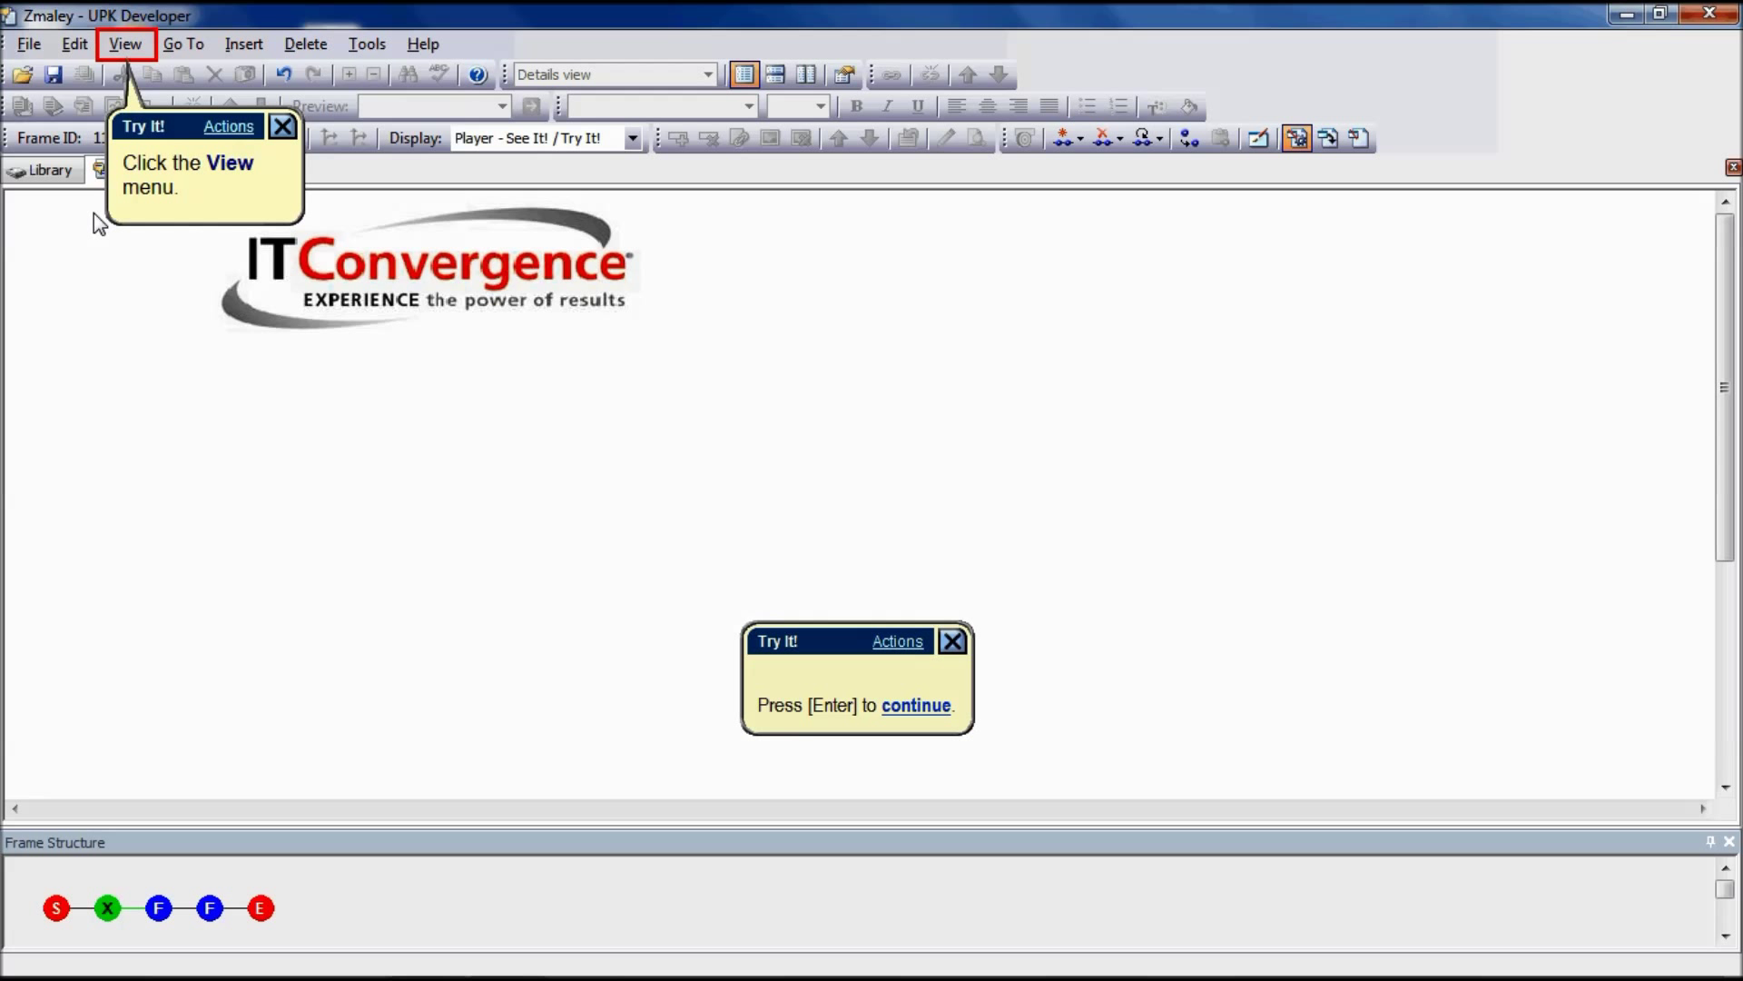
Show the Frame Properties pane through View > Panes.
left_click(126, 44)
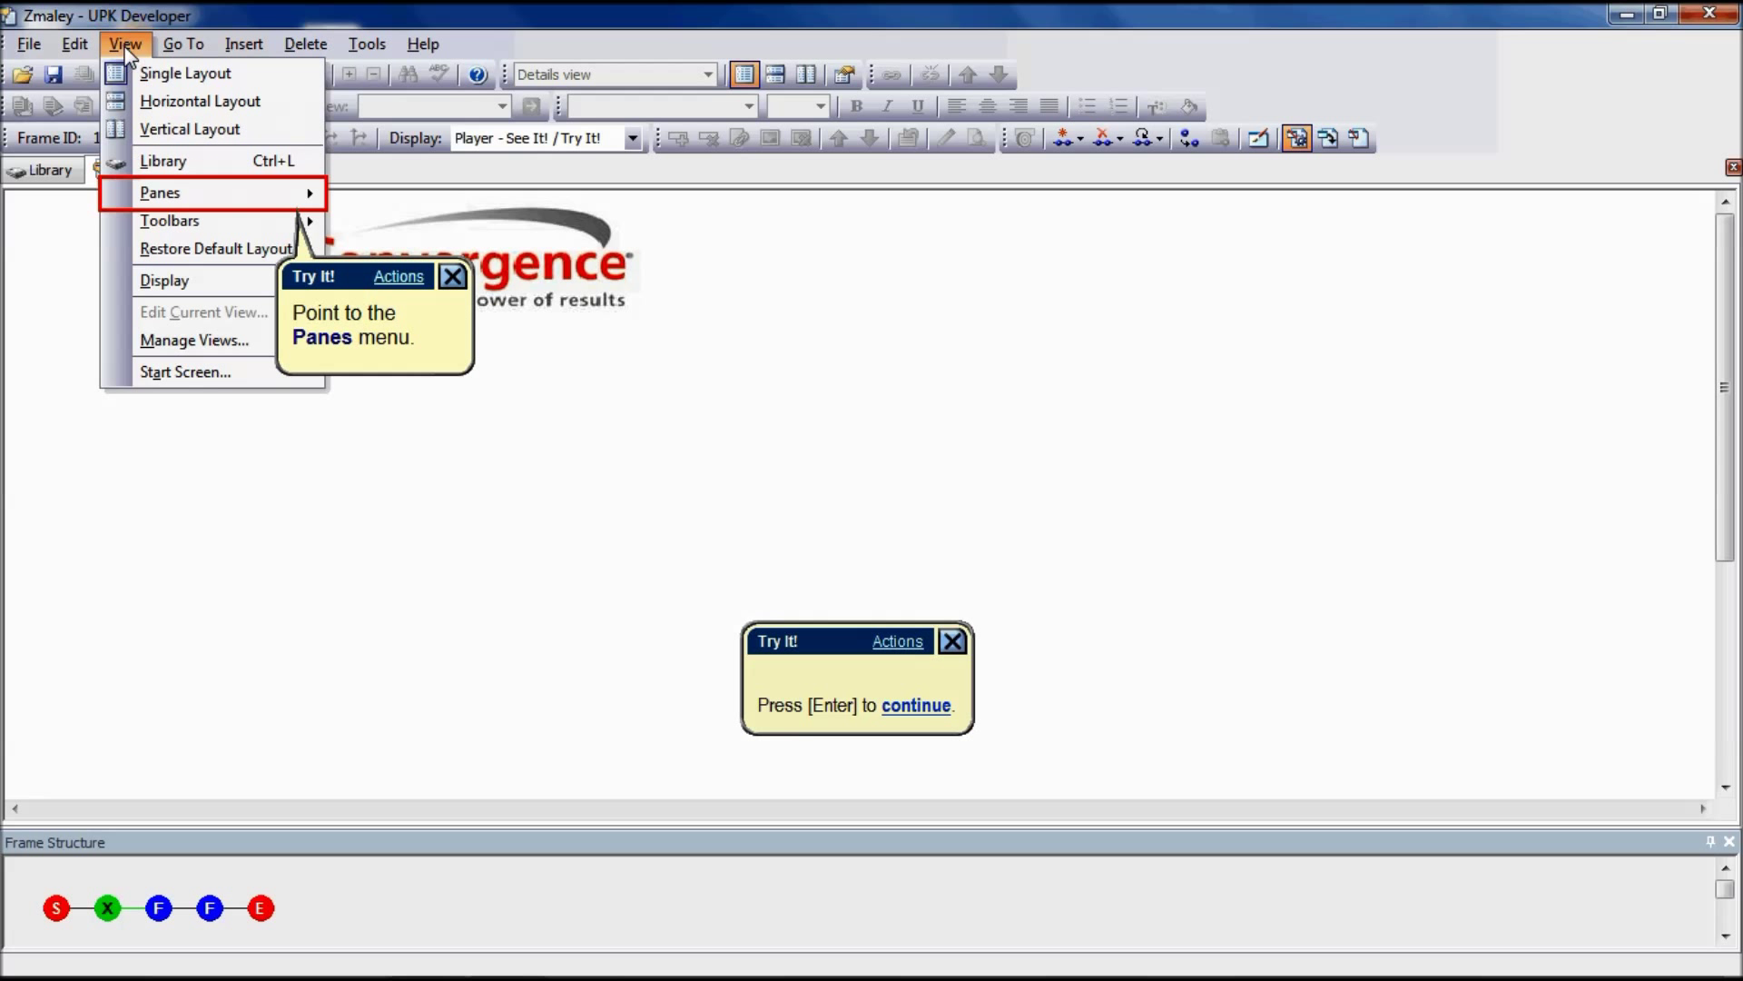
mouse_move(160, 193)
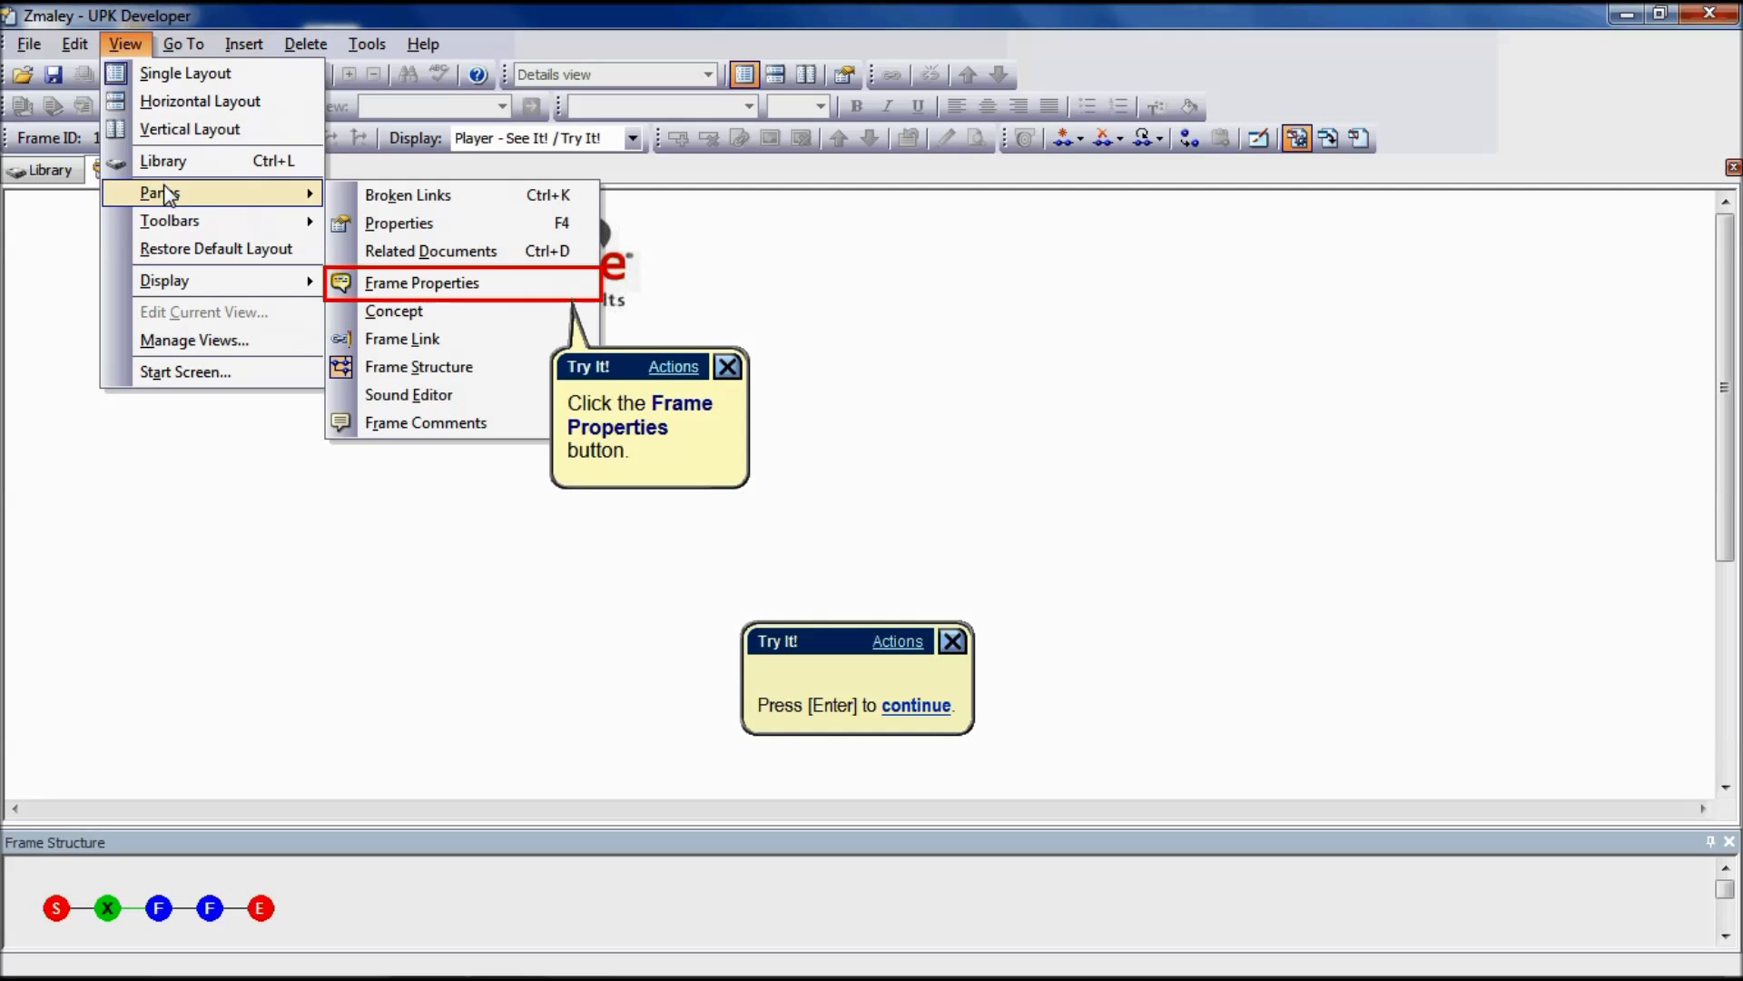
mouse_move(405, 290)
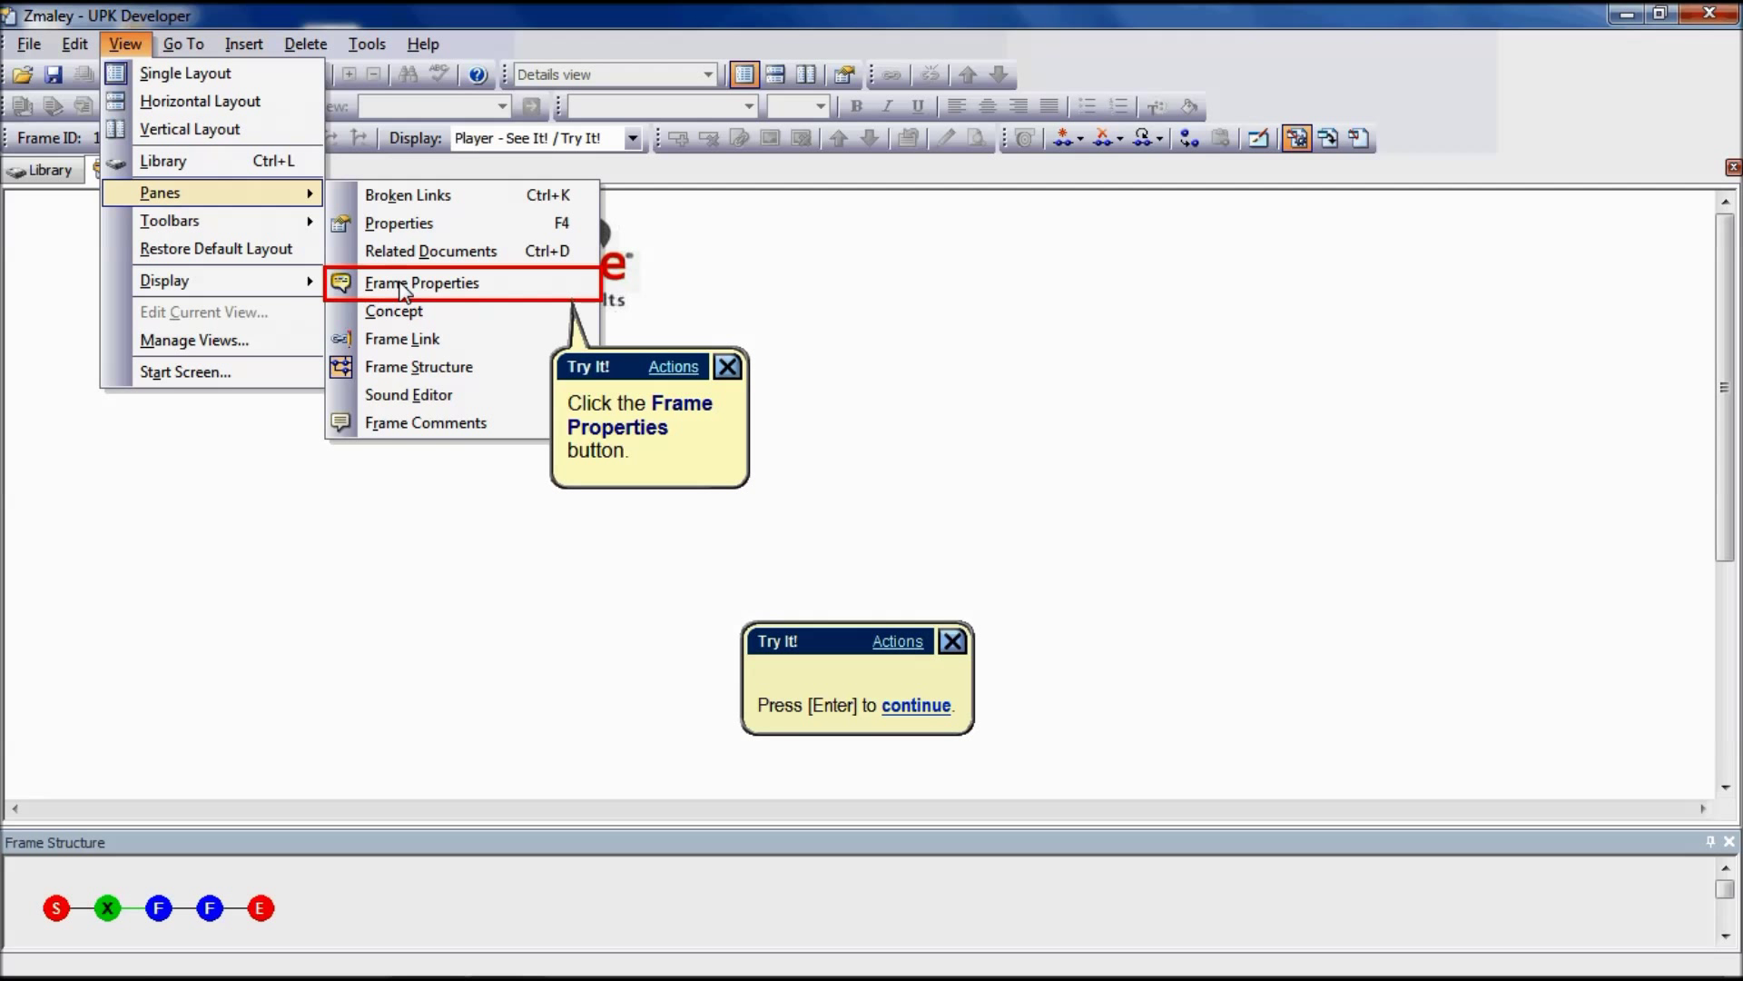
left_click(419, 284)
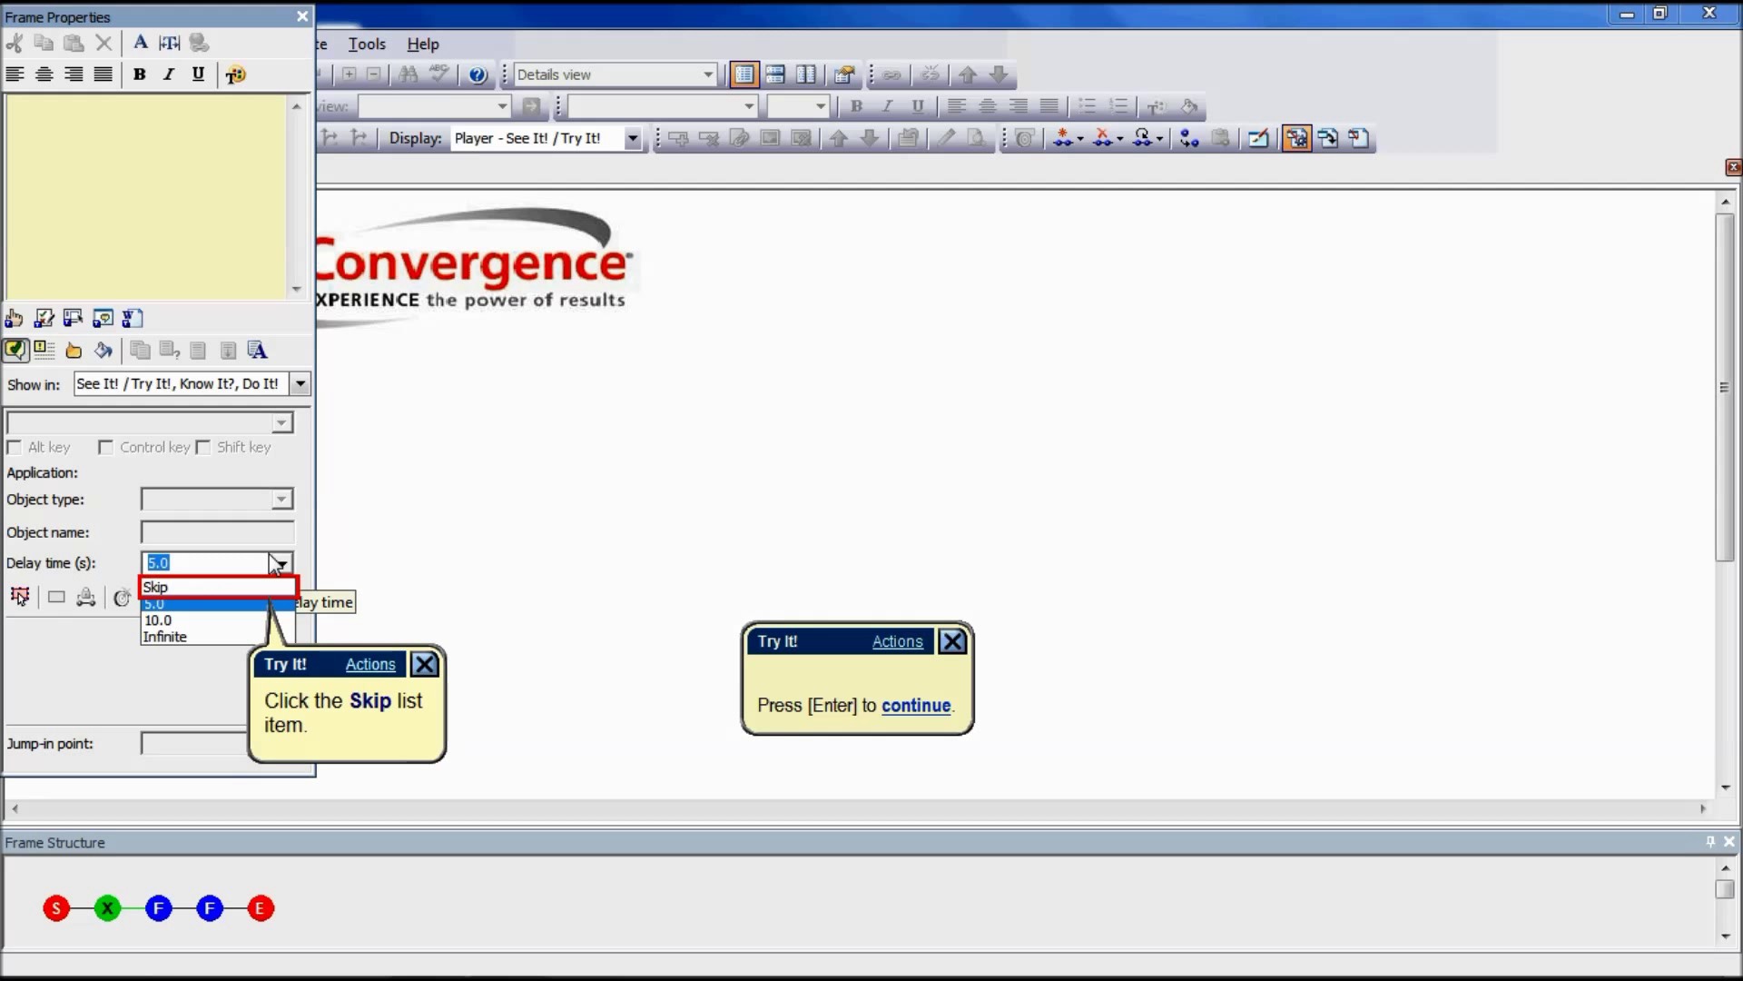
mouse_move(258, 596)
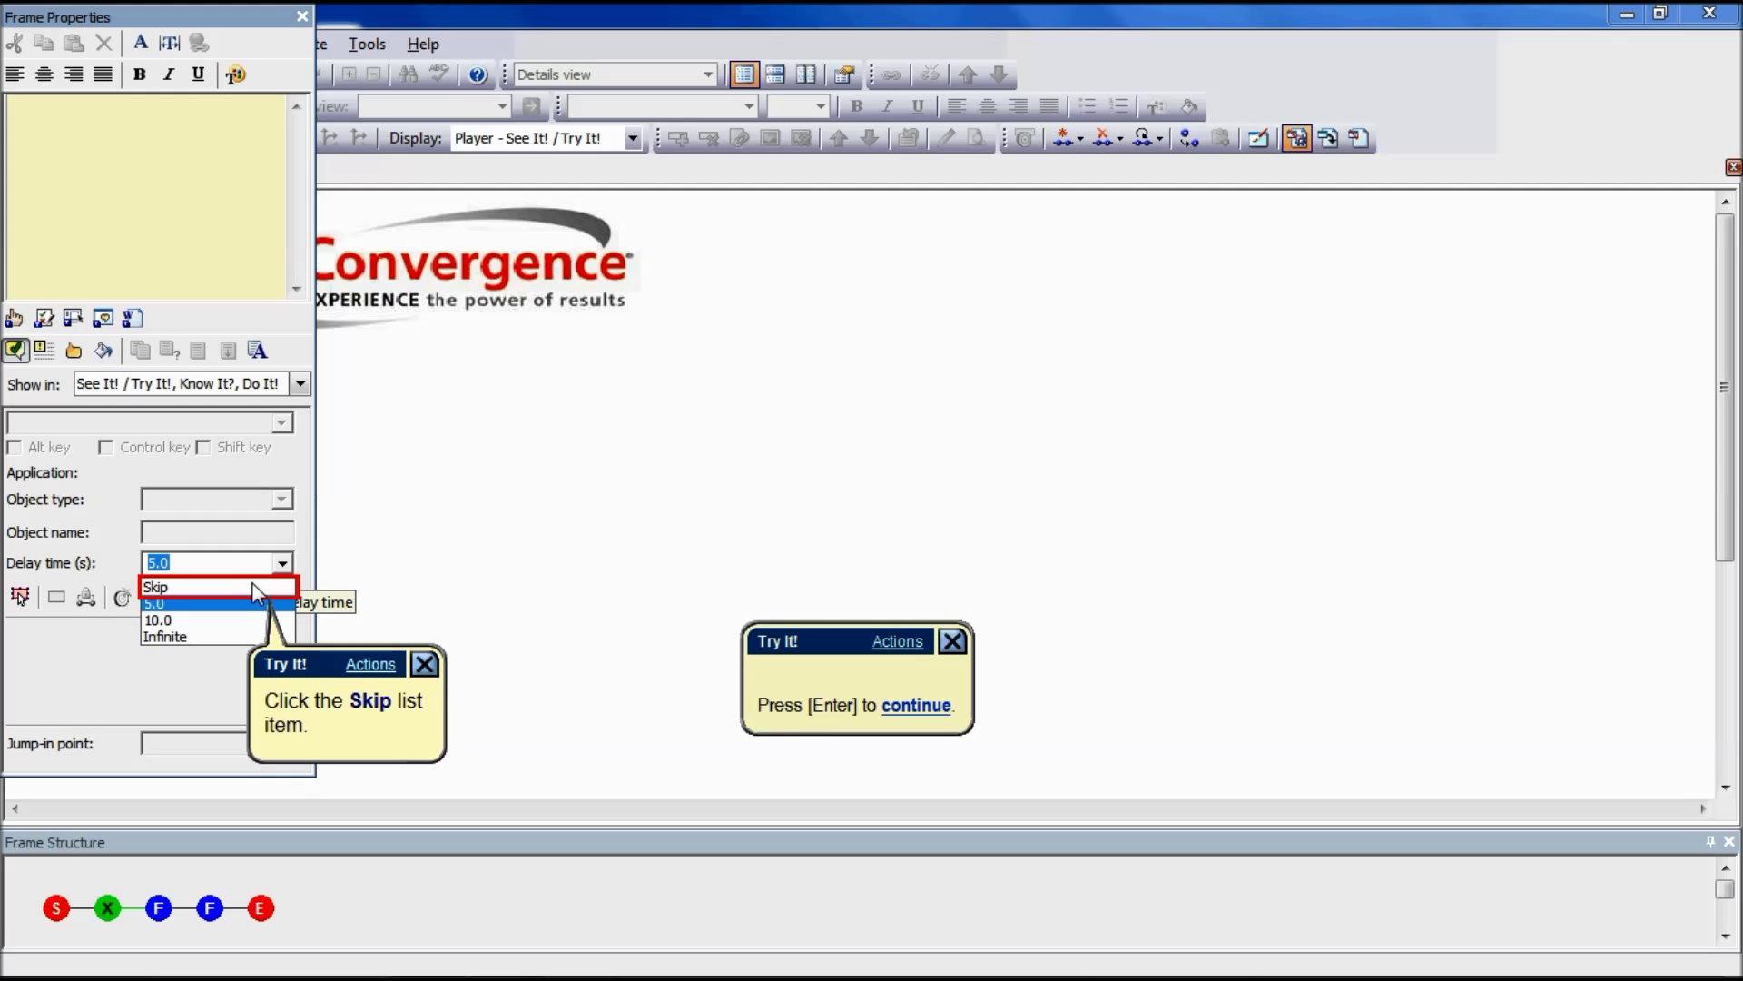